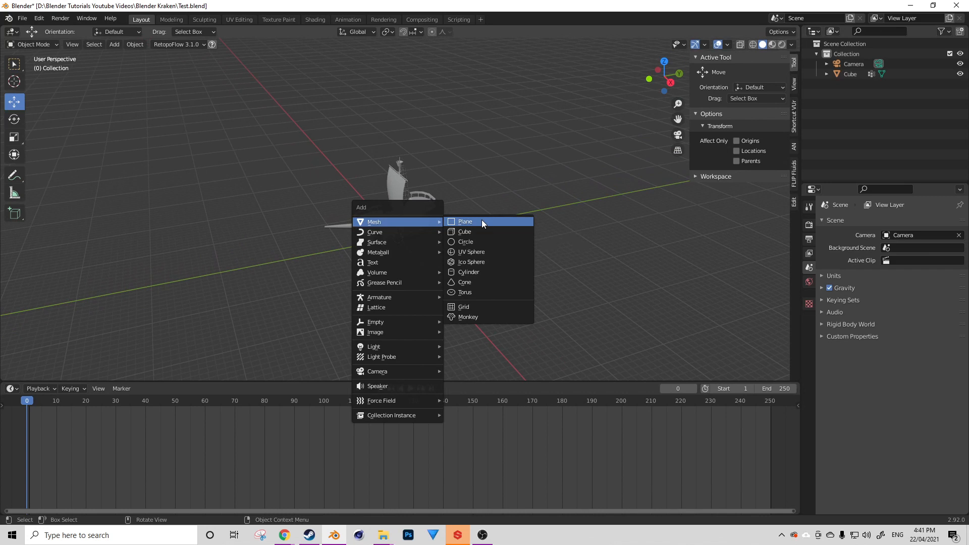
Add a plane and give it an Ocean modifier from the Physics group.
{"action": "left_click", "coordinate": [464, 221]}
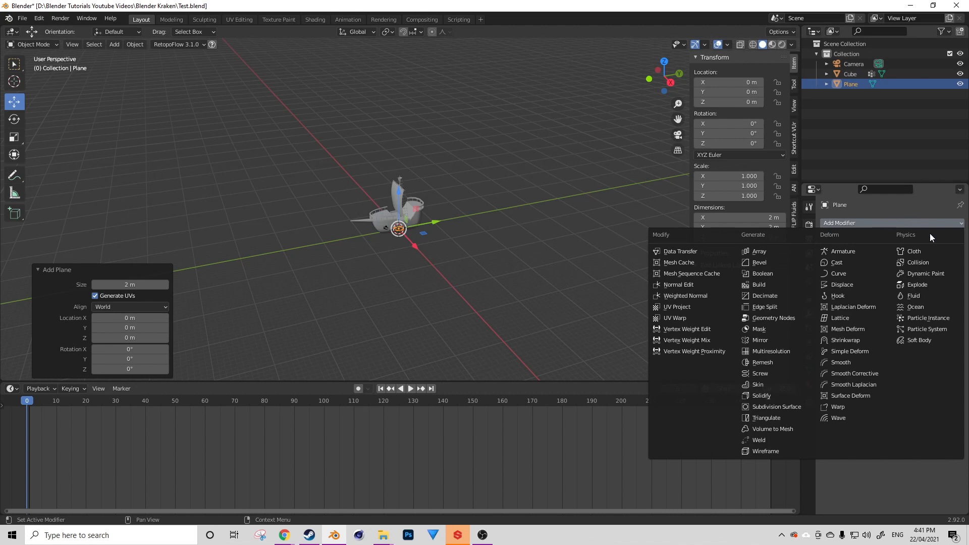
{"action": "mouse_move", "coordinate": [913, 307]}
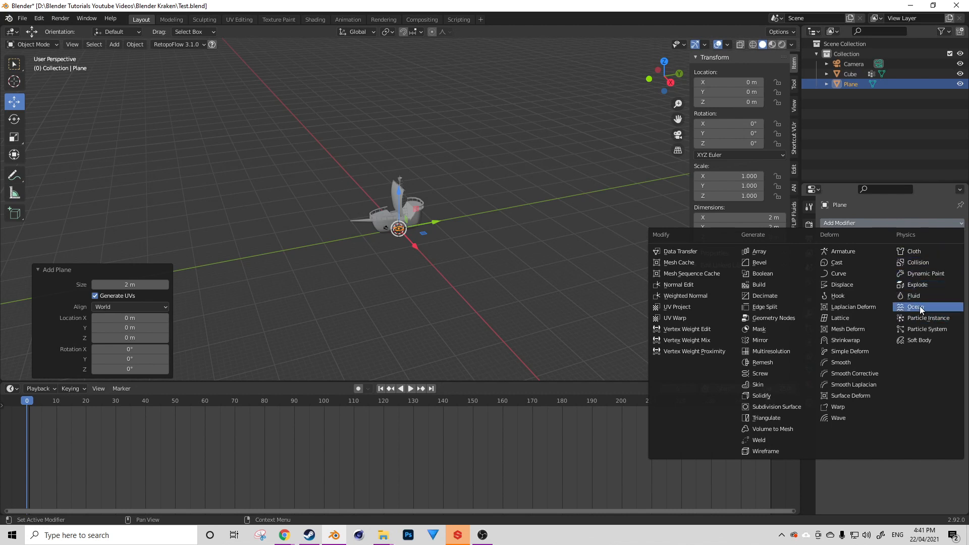
{"action": "left_click", "coordinate": [917, 307]}
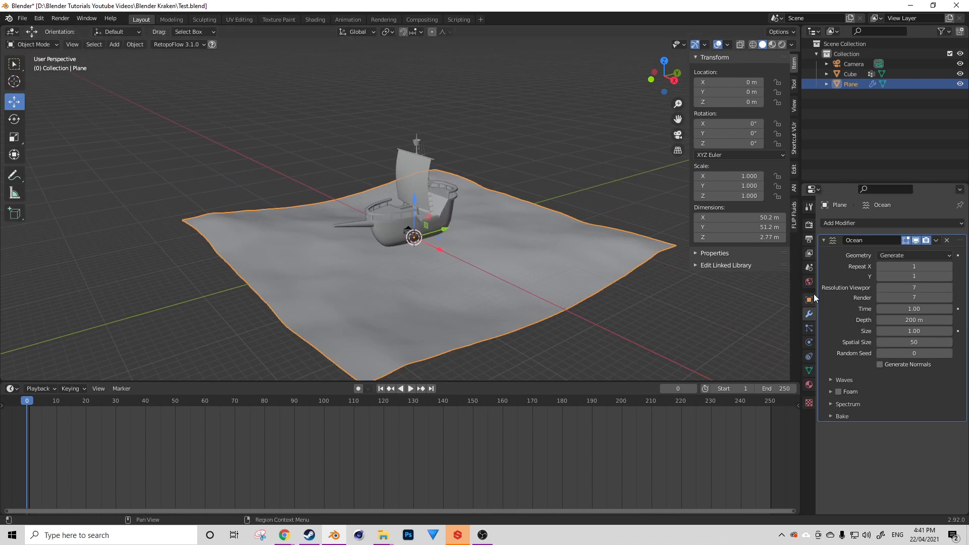
At frame 1 set Ocean Time to 0 and keyframe it, with the plane scaled about 2.945x.
{"action": "left_click", "coordinate": [410, 387]}
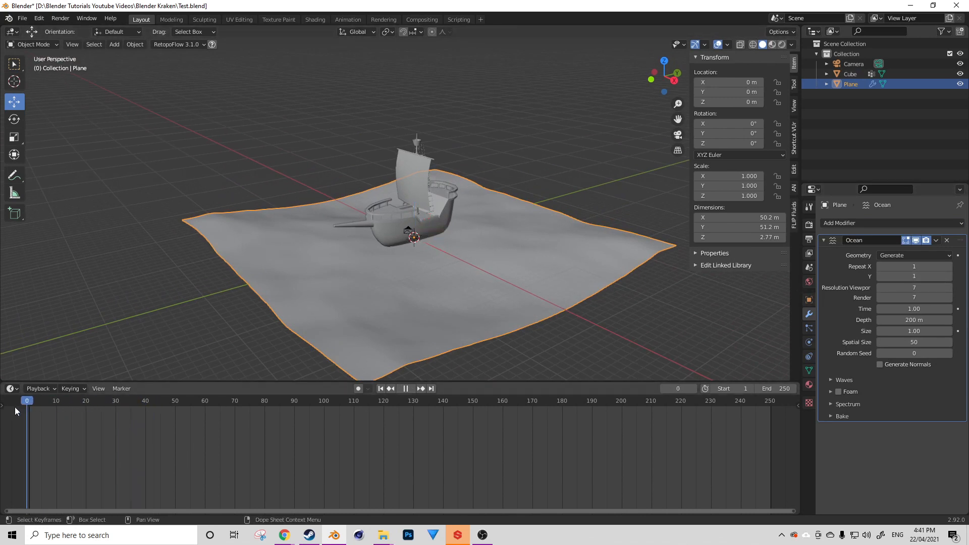
{"action": "left_click", "coordinate": [421, 388]}
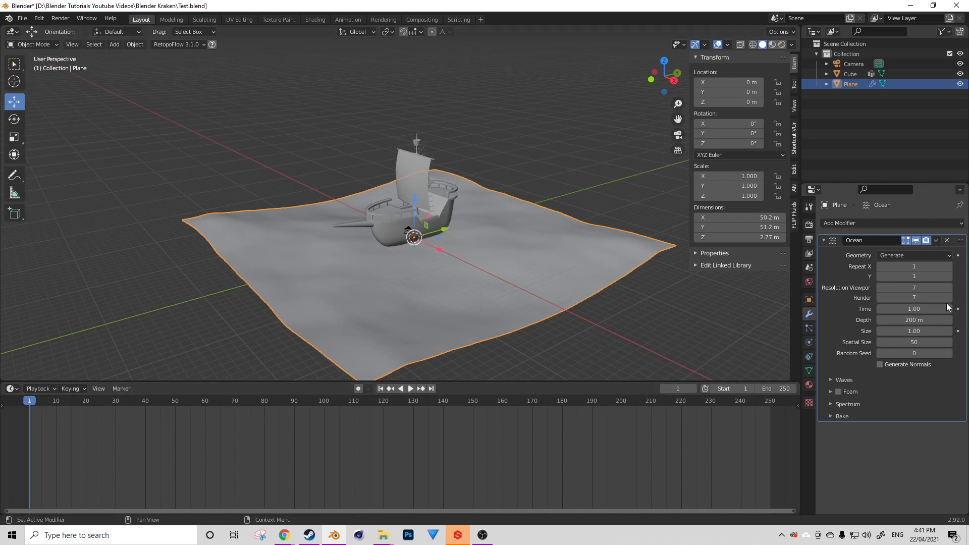
{"action": "left_click_drag", "start_coordinate": [913, 308], "coordinate": [946, 309]}
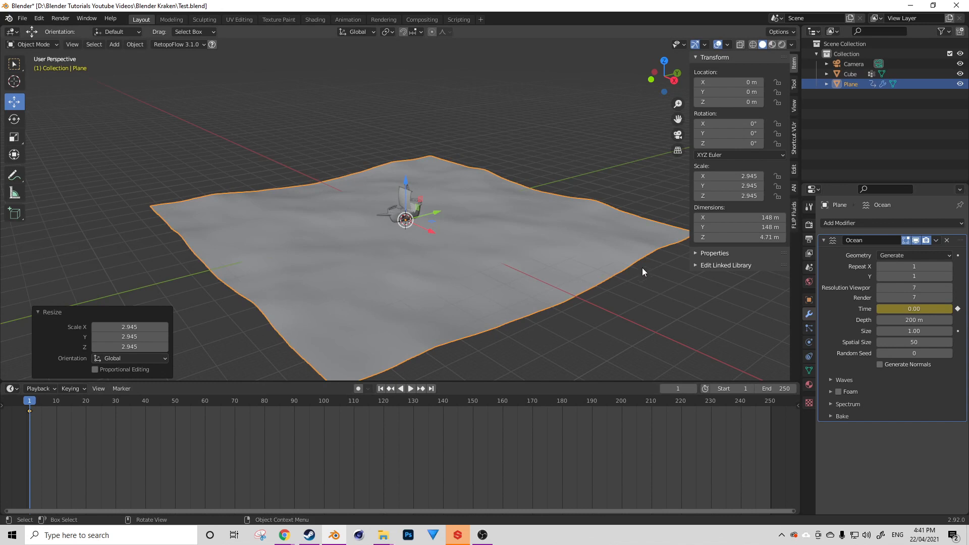
{"action": "left_click_drag", "start_coordinate": [642, 272], "coordinate": [495, 239]}
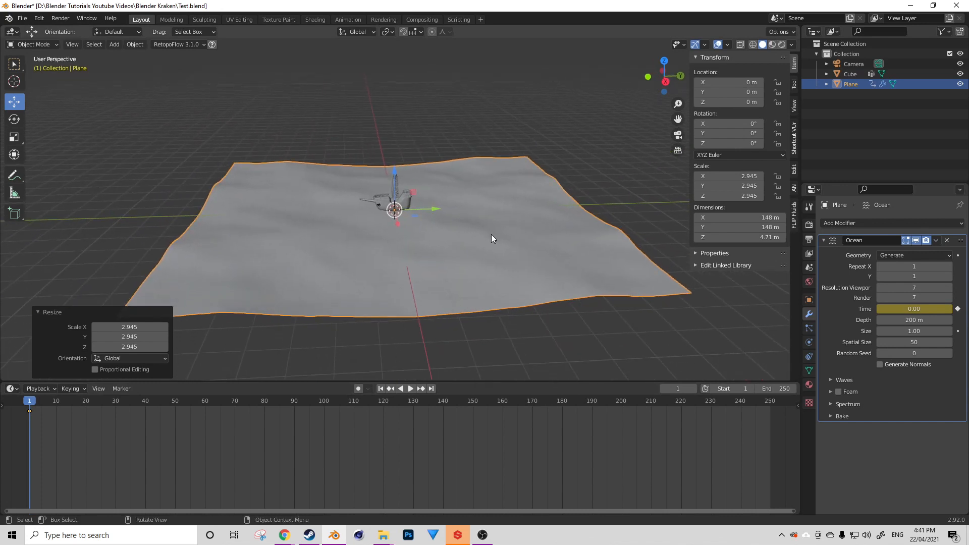
{"action": "mouse_move", "coordinate": [117, 409]}
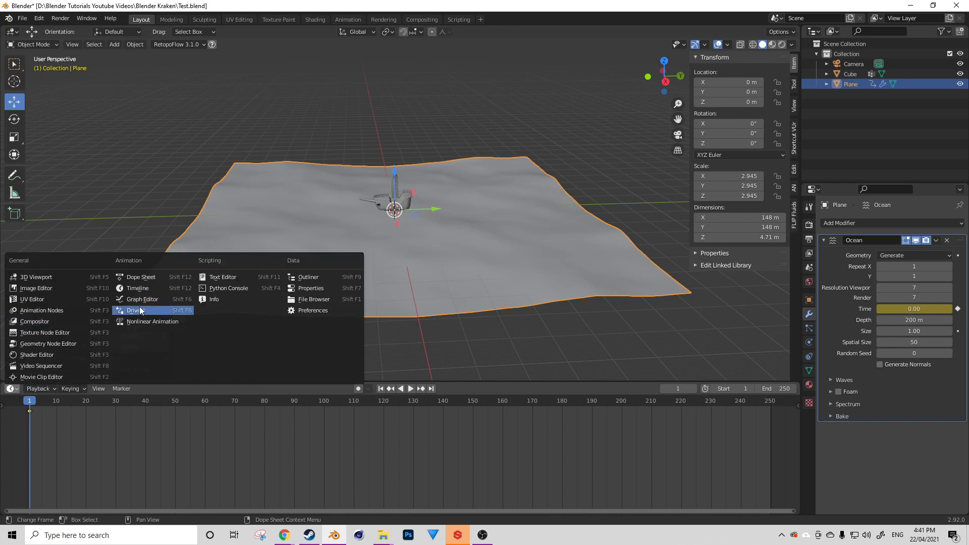
{"action": "mouse_move", "coordinate": [142, 298]}
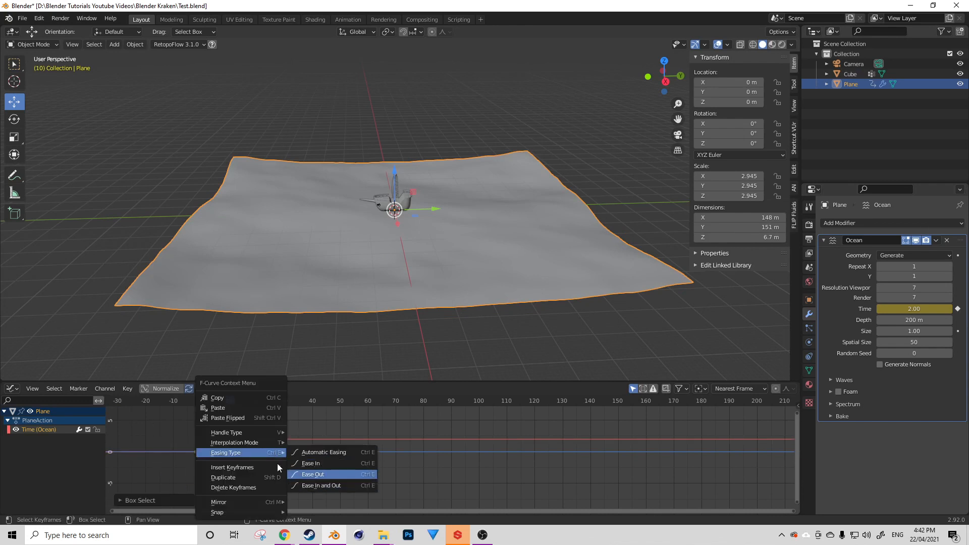
In the Graph Editor give the Time curve linear easing and a Cycles modifier with Repeat with Offset.
{"action": "left_click", "coordinate": [311, 474]}
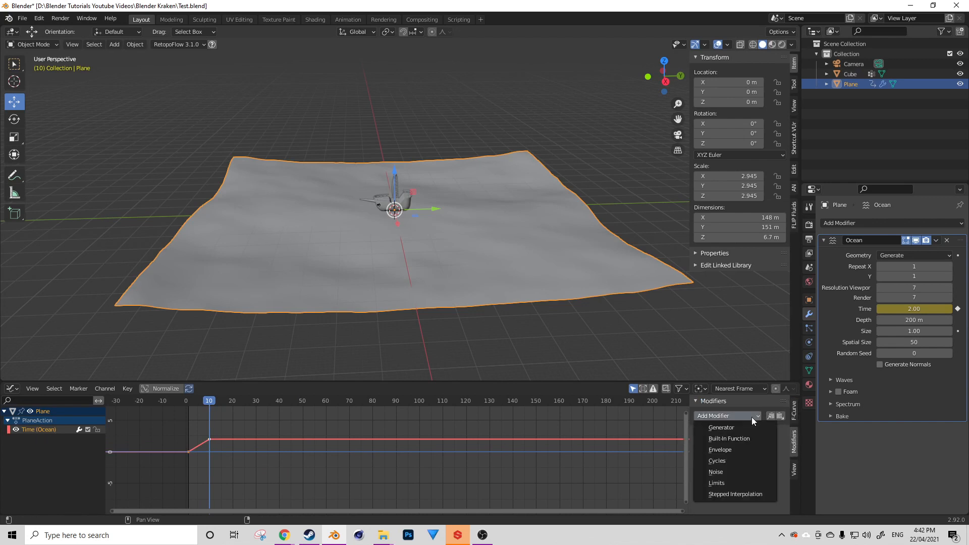
{"action": "left_click", "coordinate": [716, 460]}
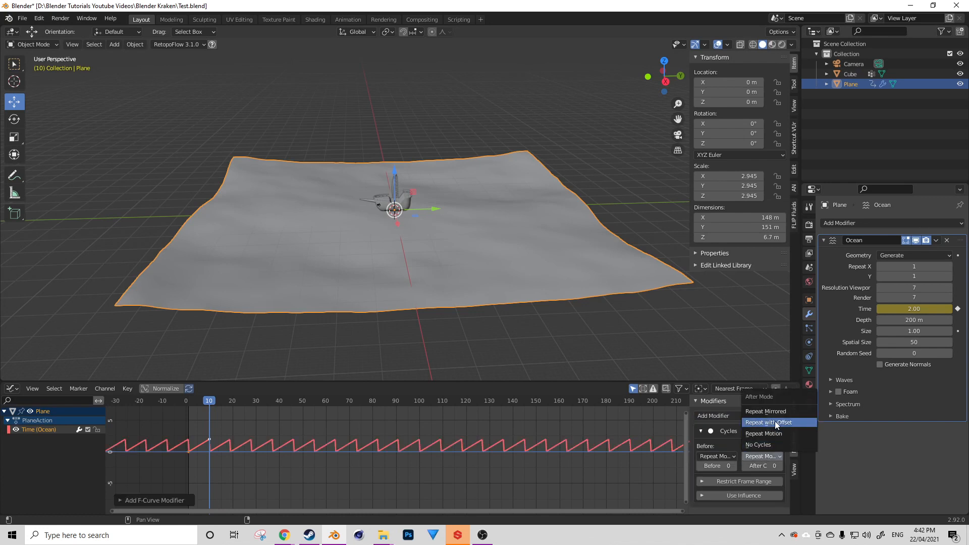
{"action": "left_click", "coordinate": [766, 422]}
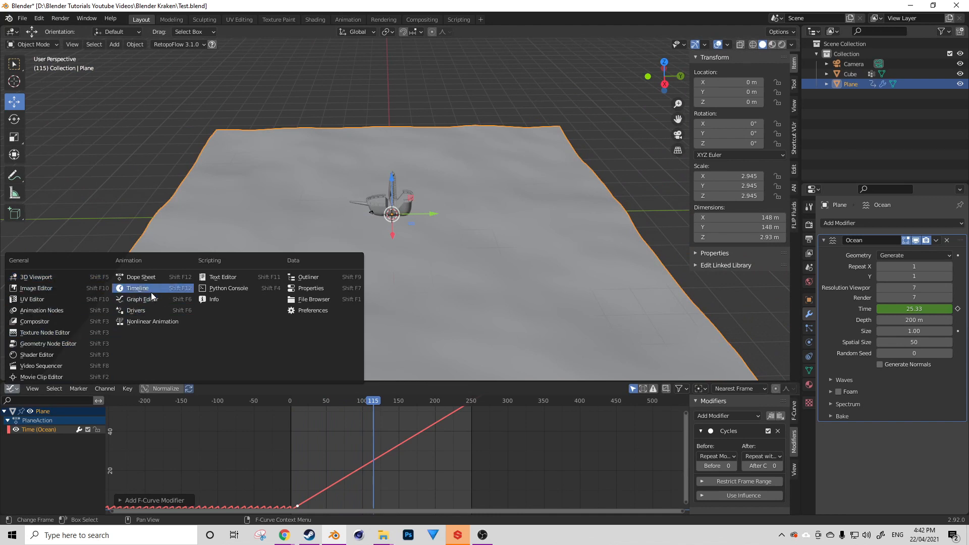
Add an empty named Ship Control, sink the Cube slightly in Z and parent it to the empty.
{"action": "left_click", "coordinate": [137, 288]}
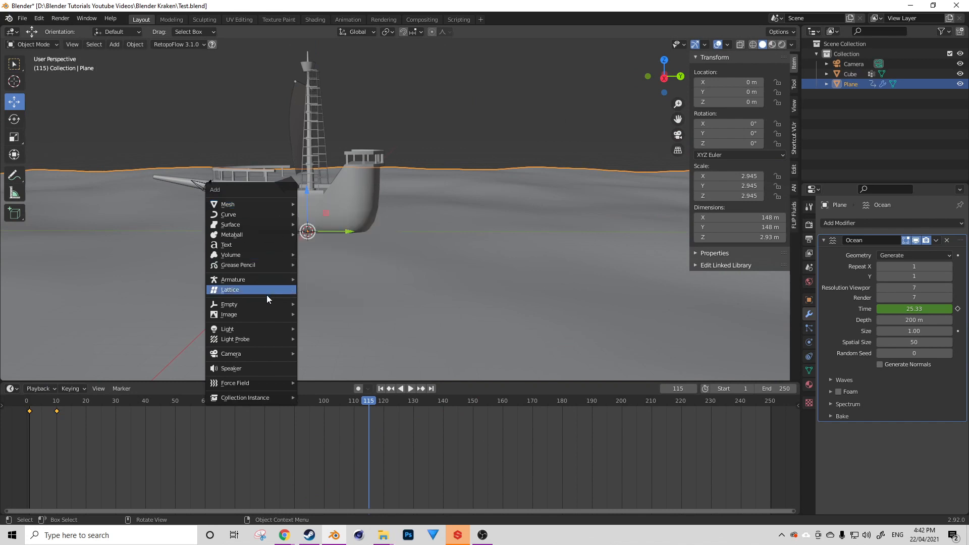
{"action": "left_click", "coordinate": [229, 303]}
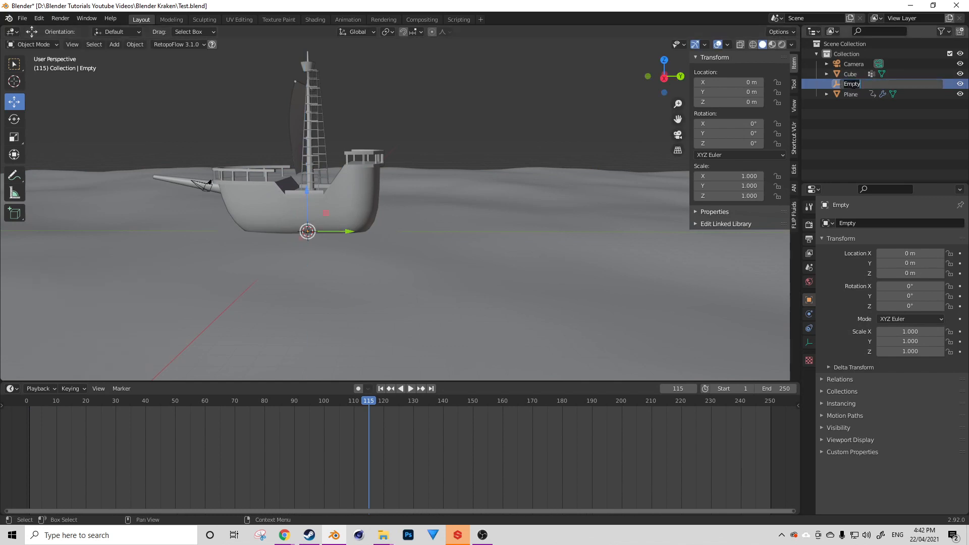
{"action": "type", "text": "Ship Control"}
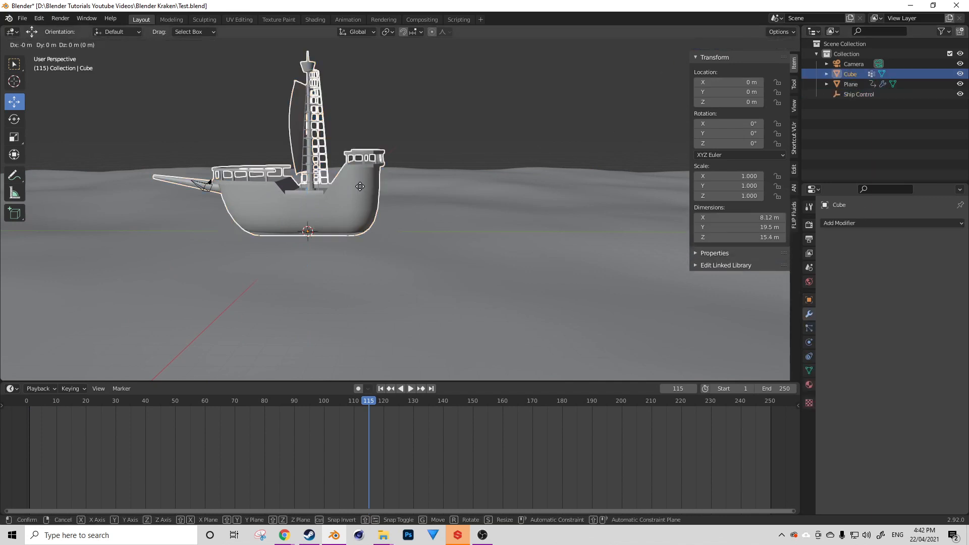
{"action": "left_click_drag", "start_coordinate": [307, 187], "coordinate": [307, 247]}
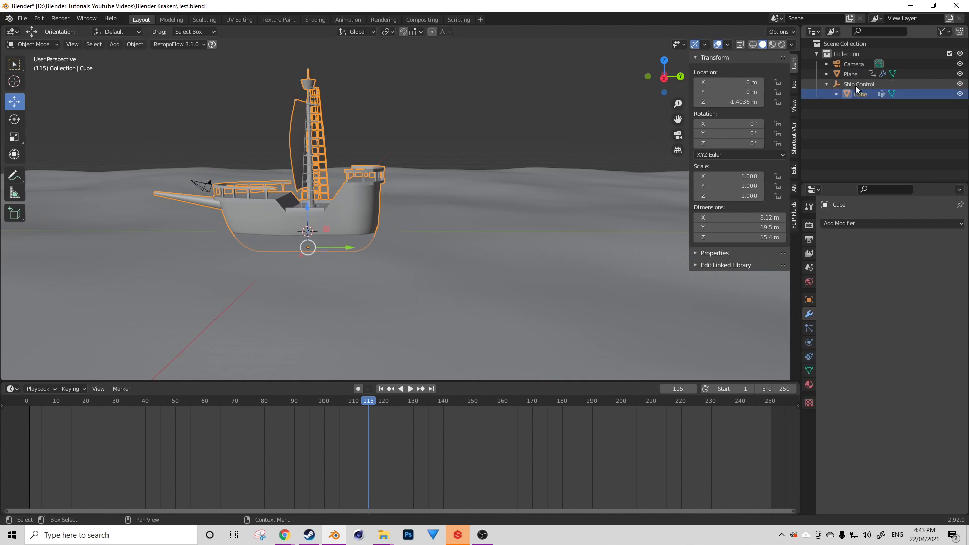
{"action": "left_click", "coordinate": [858, 84]}
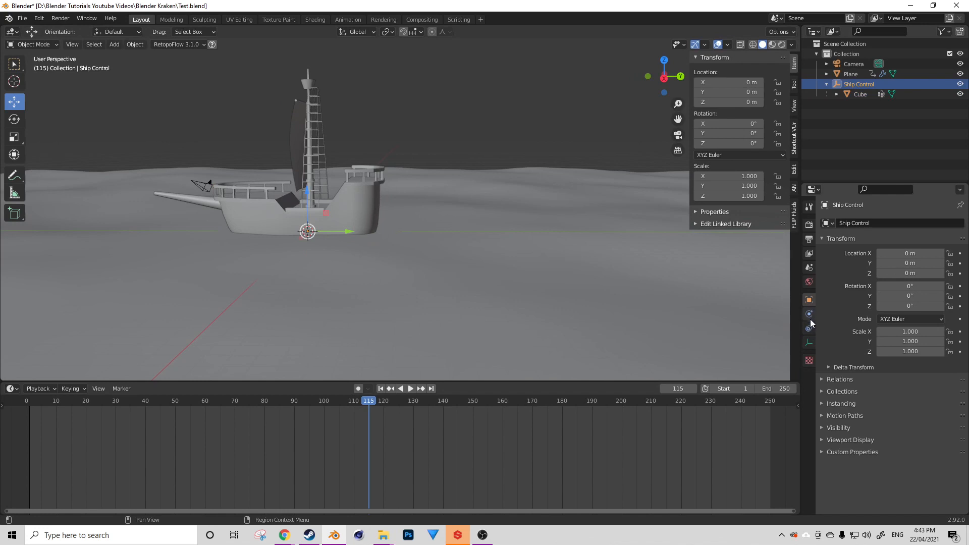
{"action": "mouse_move", "coordinate": [808, 328]}
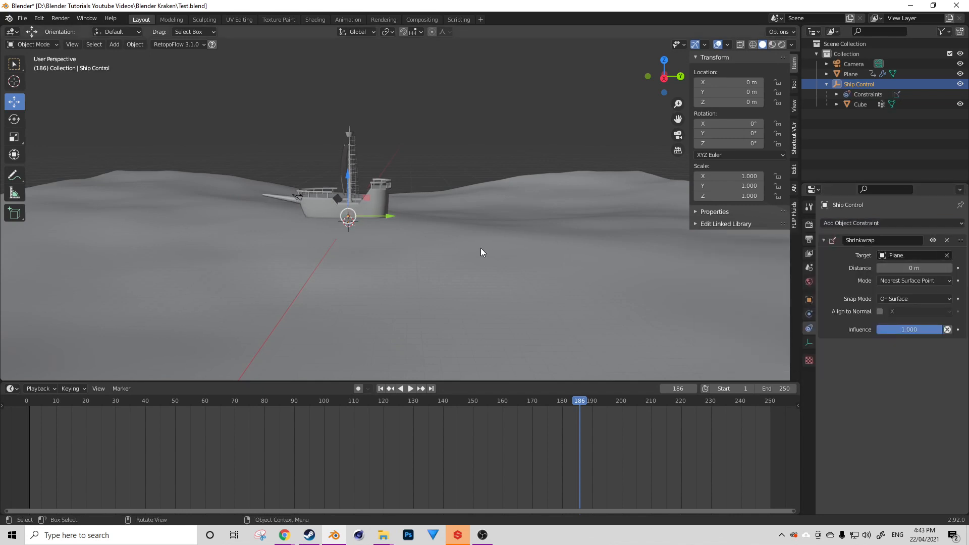
Give Ship Control a Shrinkwrap constraint targeting the plane, renamed Ocean.
{"action": "left_click", "coordinate": [411, 387]}
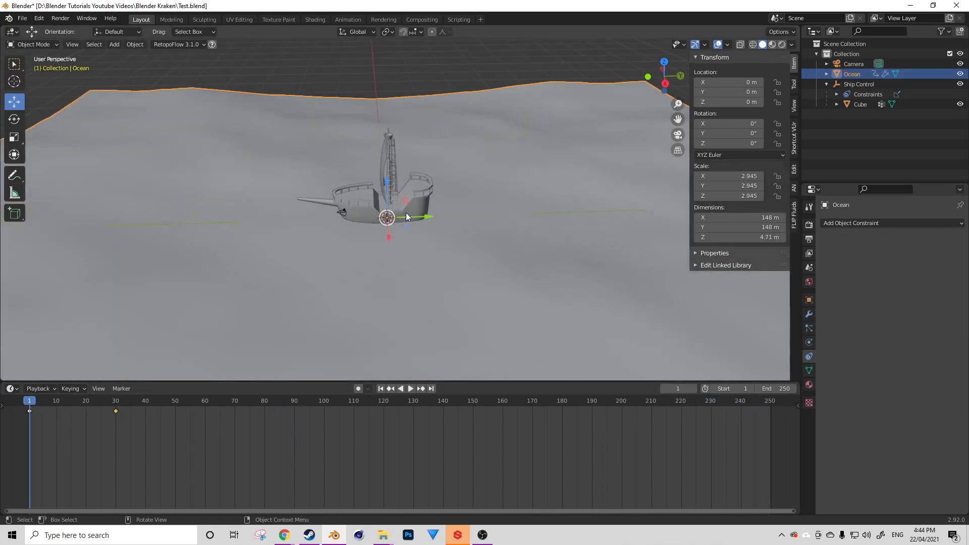
From top view, move Ship Control about 63 m along Y and key its Location at frame 1.
{"action": "key", "text": "7"}
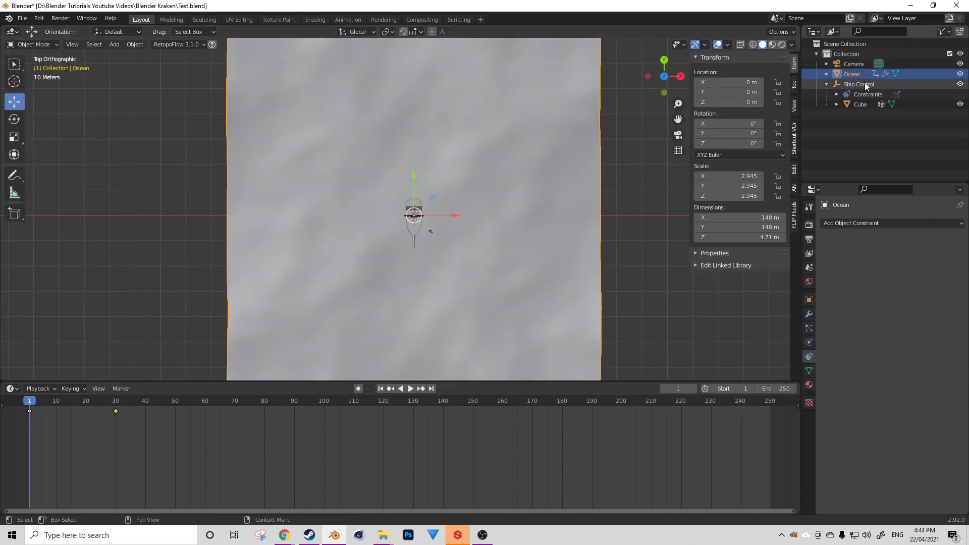
{"action": "left_click", "coordinate": [857, 84]}
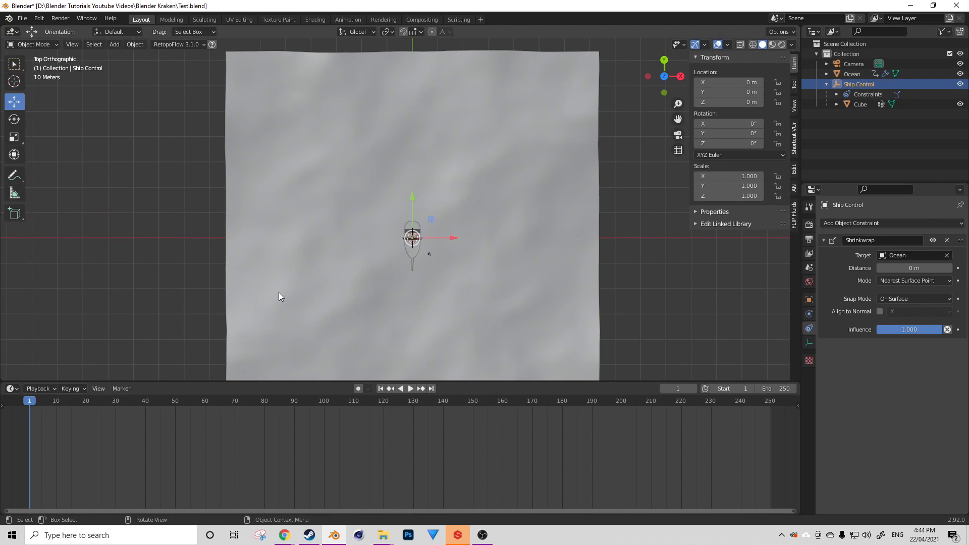
{"action": "mouse_move", "coordinate": [413, 198]}
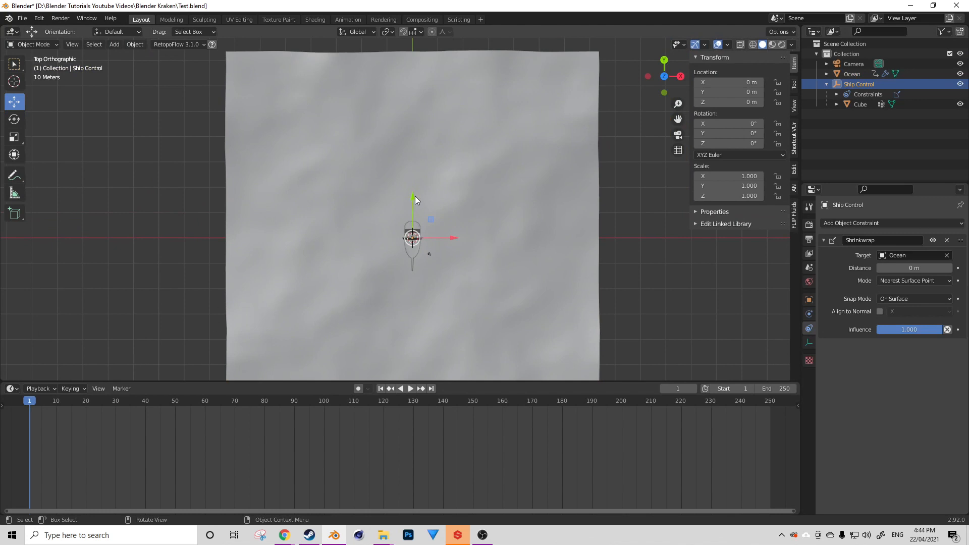
{"action": "left_click_drag", "start_coordinate": [412, 237], "coordinate": [395, 121]}
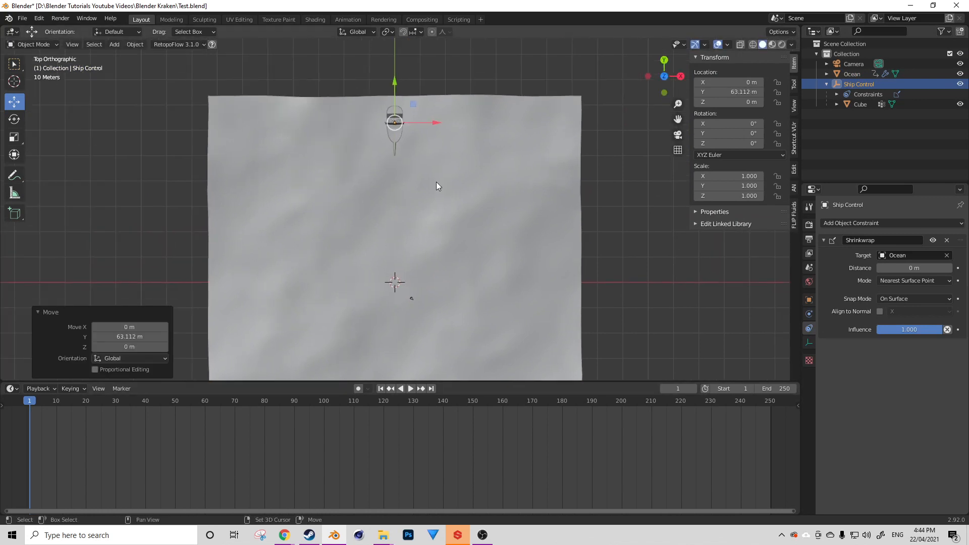
{"action": "key", "text": "i"}
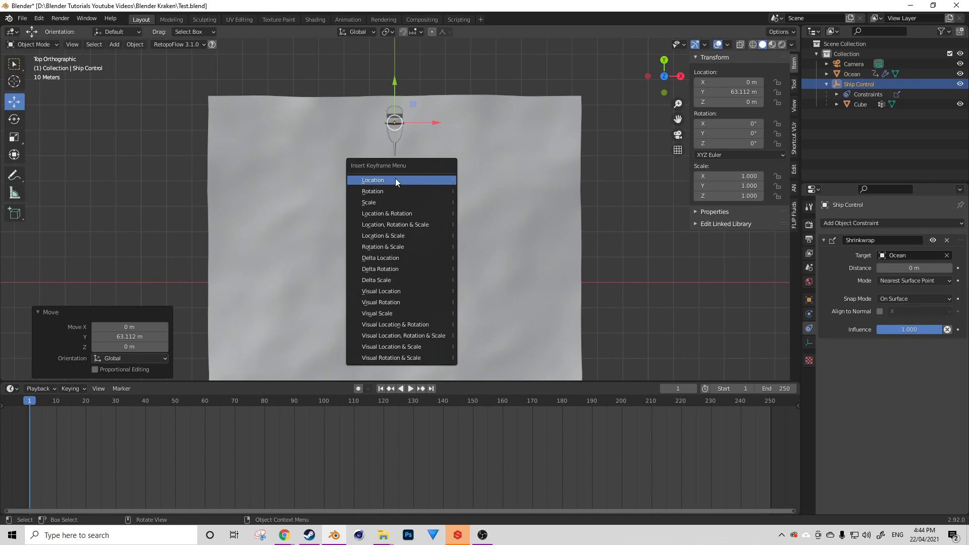
{"action": "left_click", "coordinate": [372, 180]}
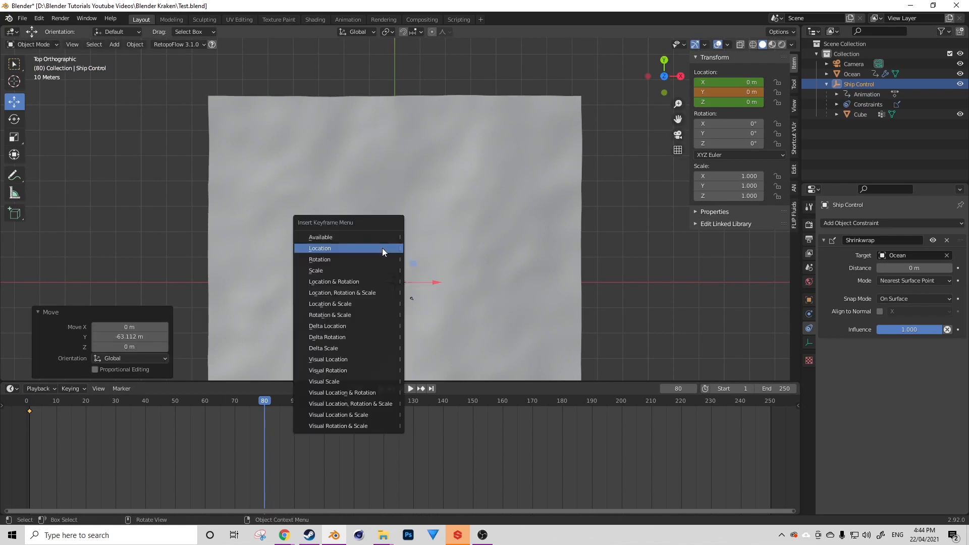
Key Ship Control's location at the origin on frame 80, set keyframe interpolation and End frame 80.
{"action": "left_click", "coordinate": [320, 248]}
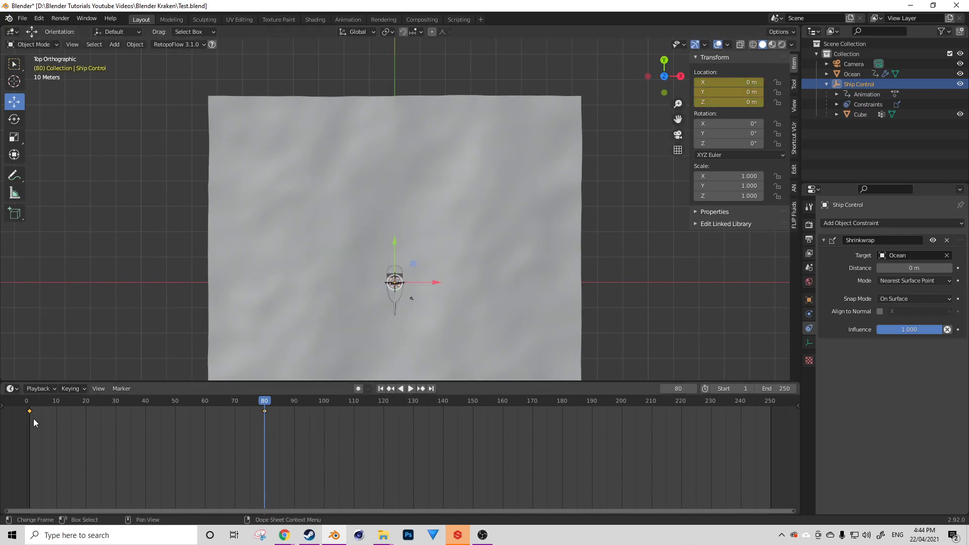
{"action": "right_click", "coordinate": [36, 422]}
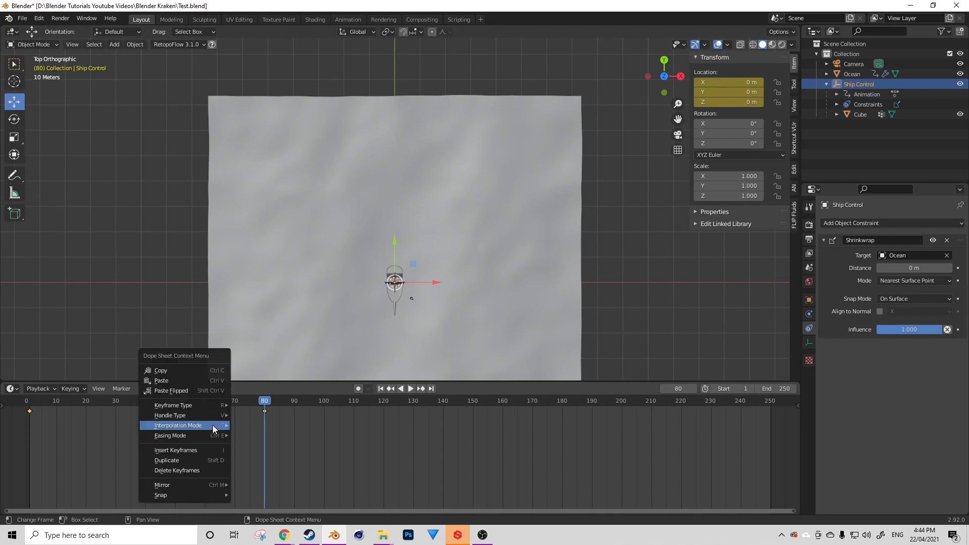
{"action": "left_click", "coordinate": [251, 370]}
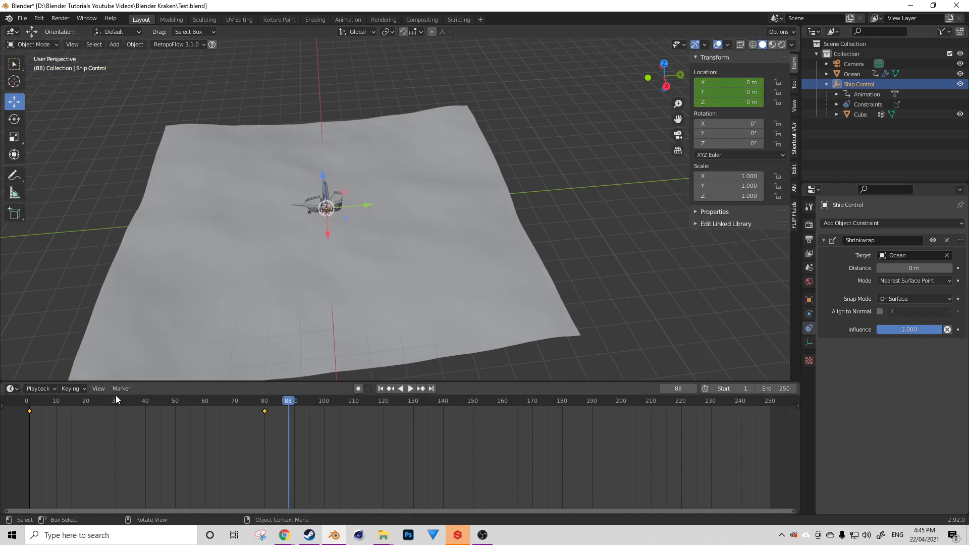
{"action": "left_click", "coordinate": [26, 400]}
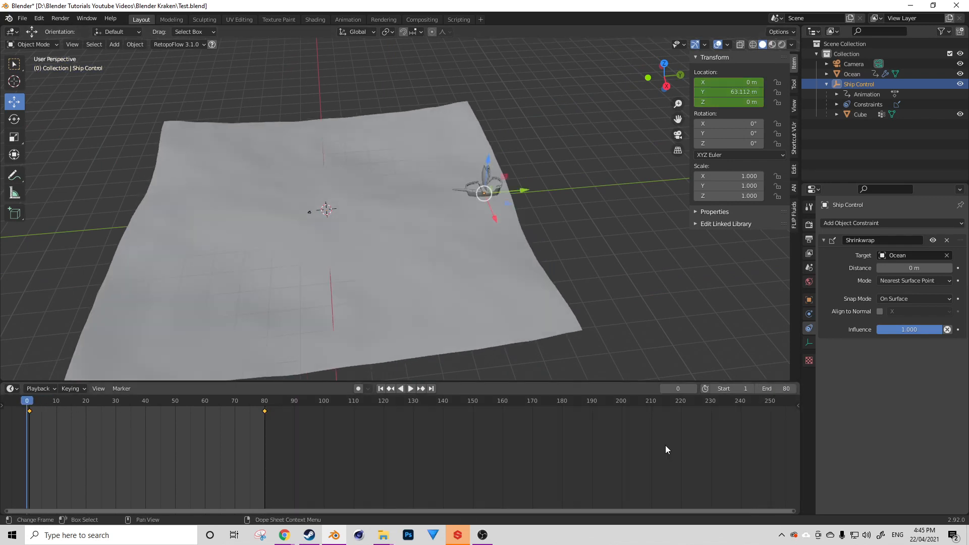
{"action": "left_click", "coordinate": [410, 388]}
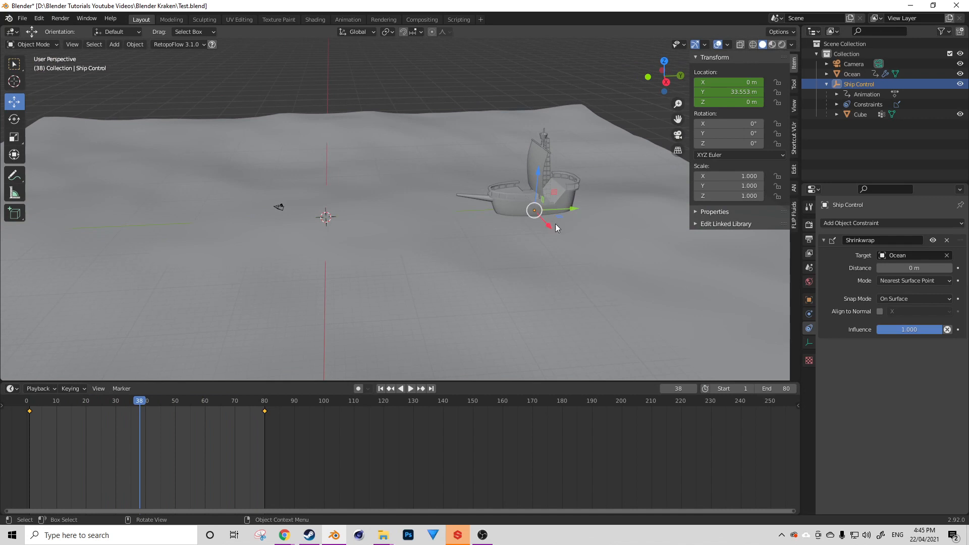
{"action": "mouse_move", "coordinate": [398, 163]}
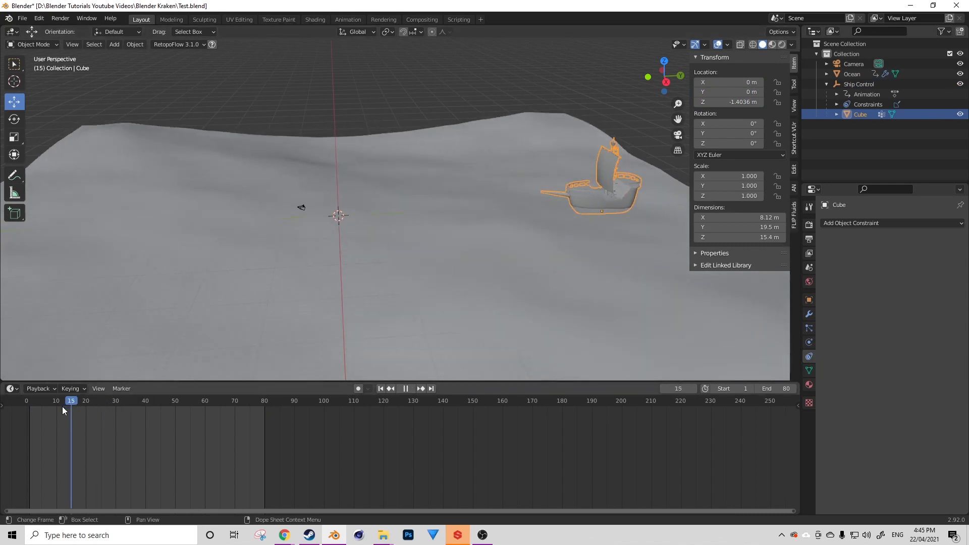
Scrub to an earlier frame while previewing the ship sailing across the waves.
{"action": "left_click", "coordinate": [380, 388]}
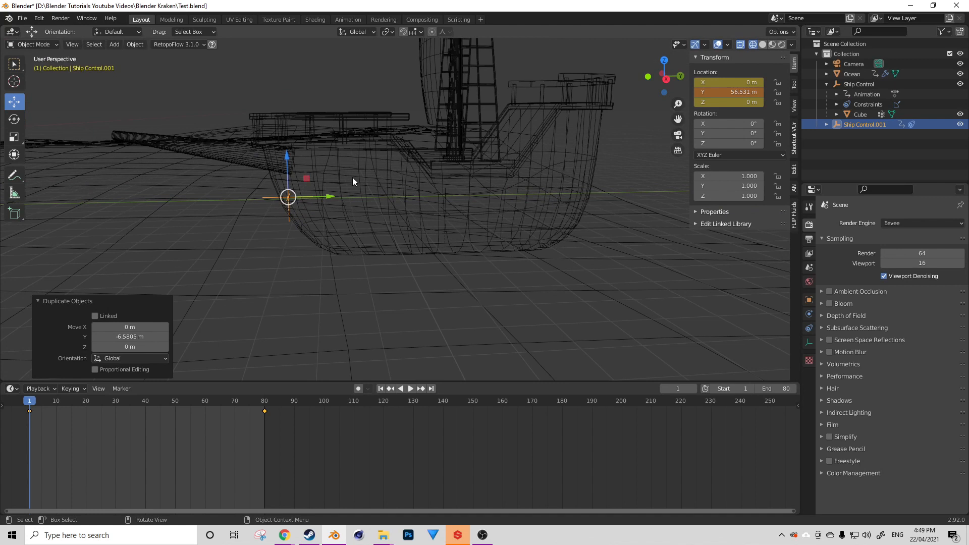
Rename the duplicate to Ship Control Front, offset it along Y, and reselect Ship Control.
{"action": "double_click", "coordinate": [865, 124]}
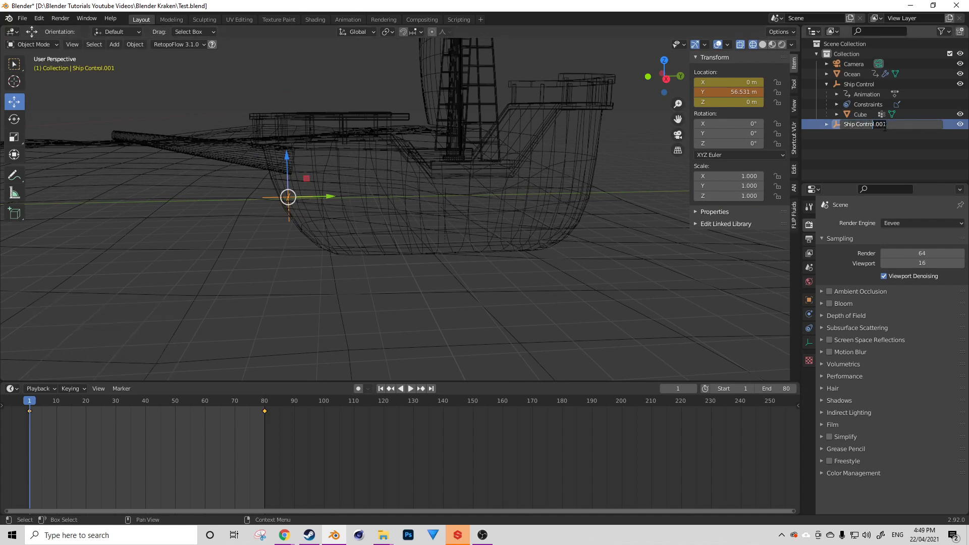
{"action": "type", "text": "Ship Control Front"}
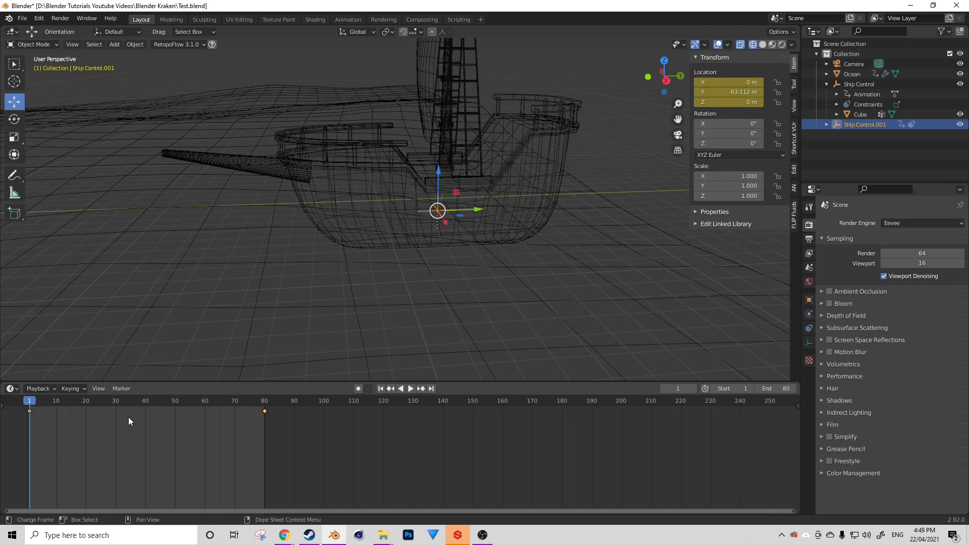
{"action": "key", "text": "g"}
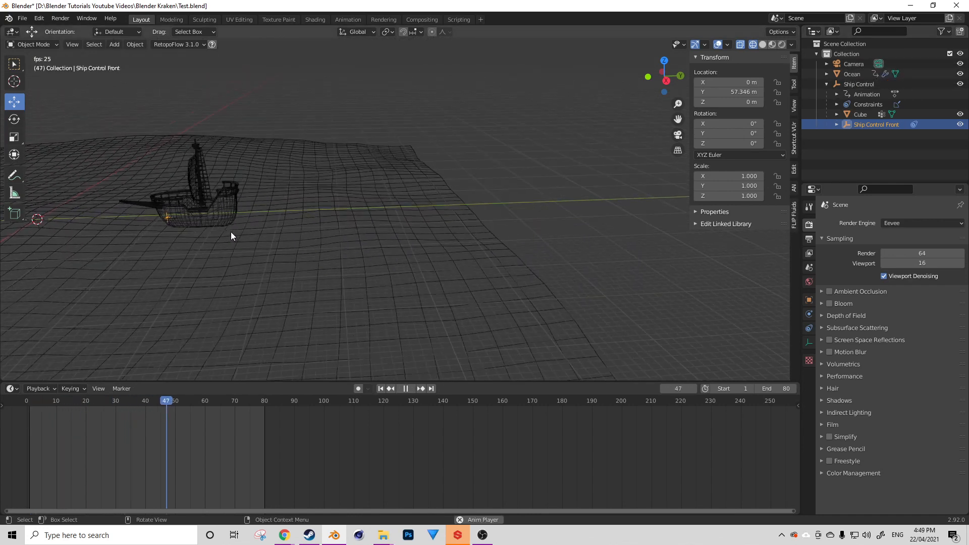
{"action": "left_click", "coordinate": [41, 401]}
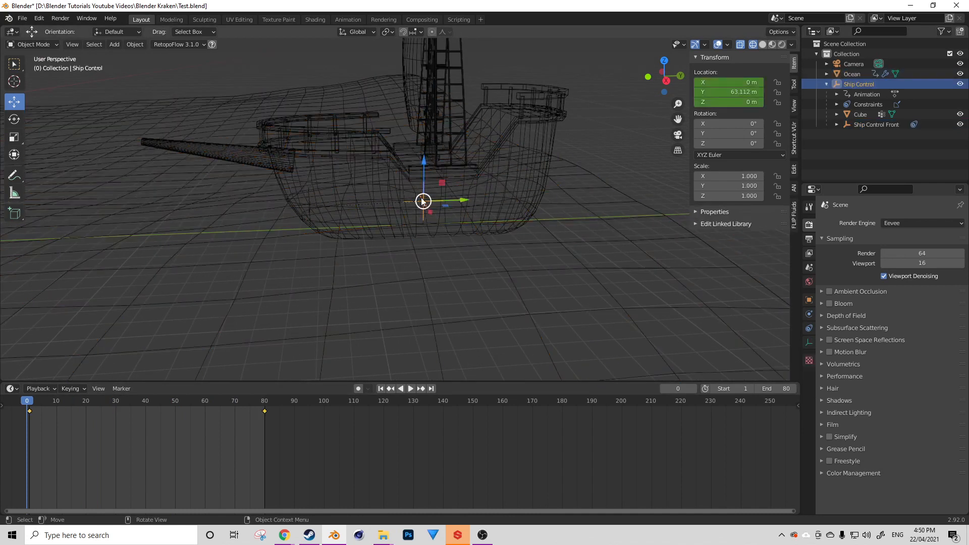
{"action": "key", "text": "shift+s"}
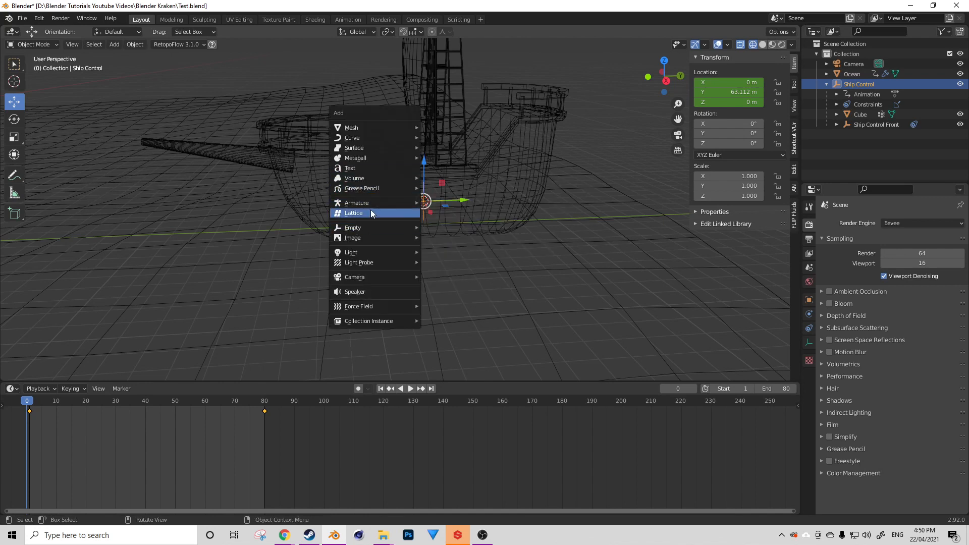
{"action": "mouse_move", "coordinate": [364, 202]}
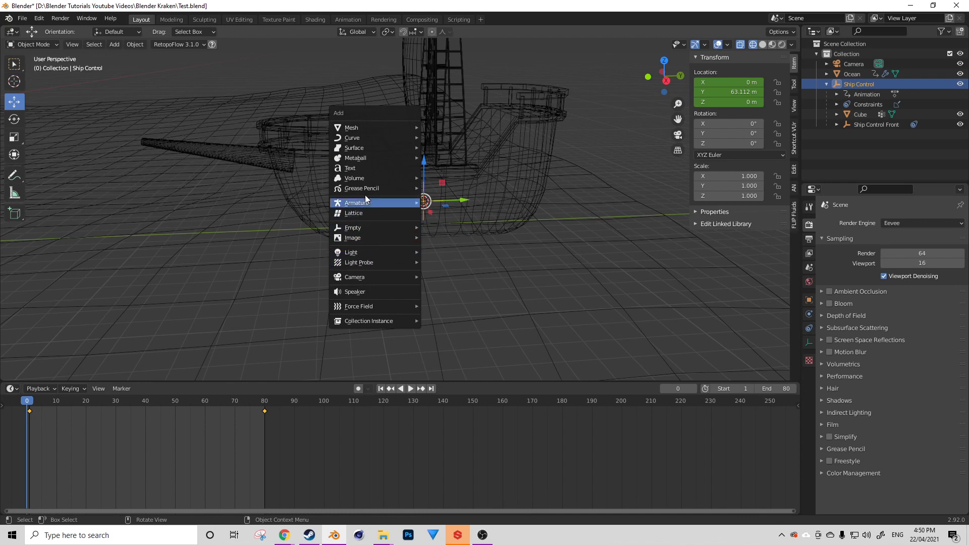
Add an armature and rename it Rig in the Outliner.
{"action": "left_click", "coordinate": [355, 202]}
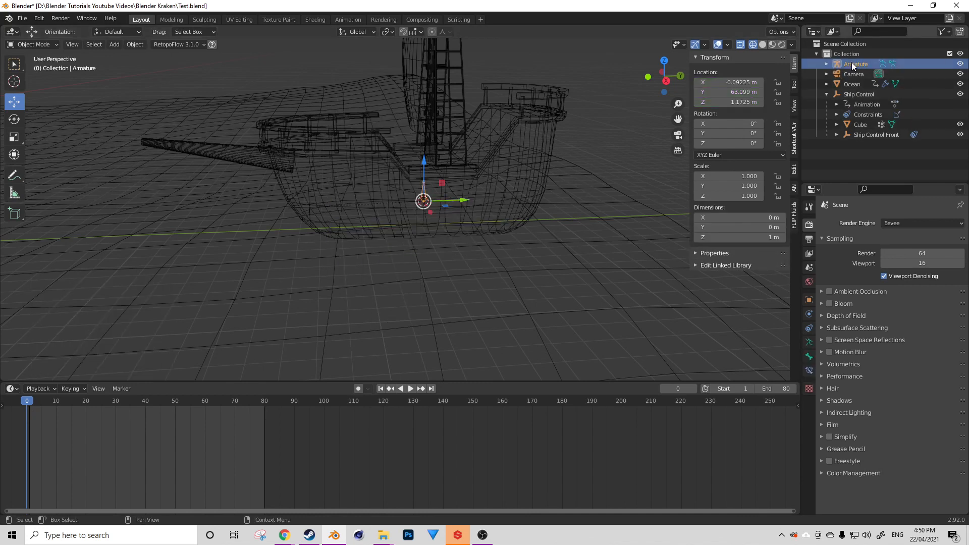
{"action": "double_click", "coordinate": [855, 64]}
{"action": "type", "text": "Rig"}
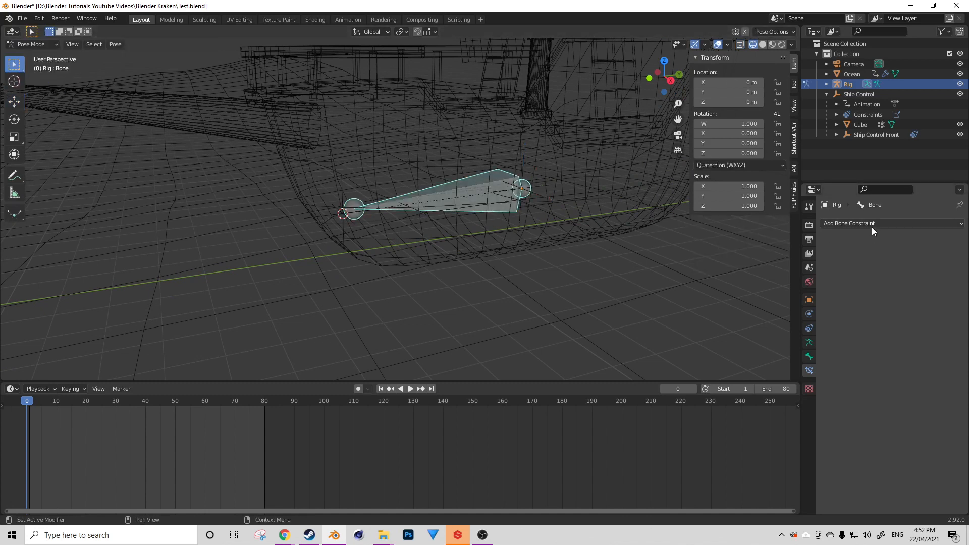
Add a Stretch To bone constraint with Ship Control Front as its target.
{"action": "left_click", "coordinate": [848, 223]}
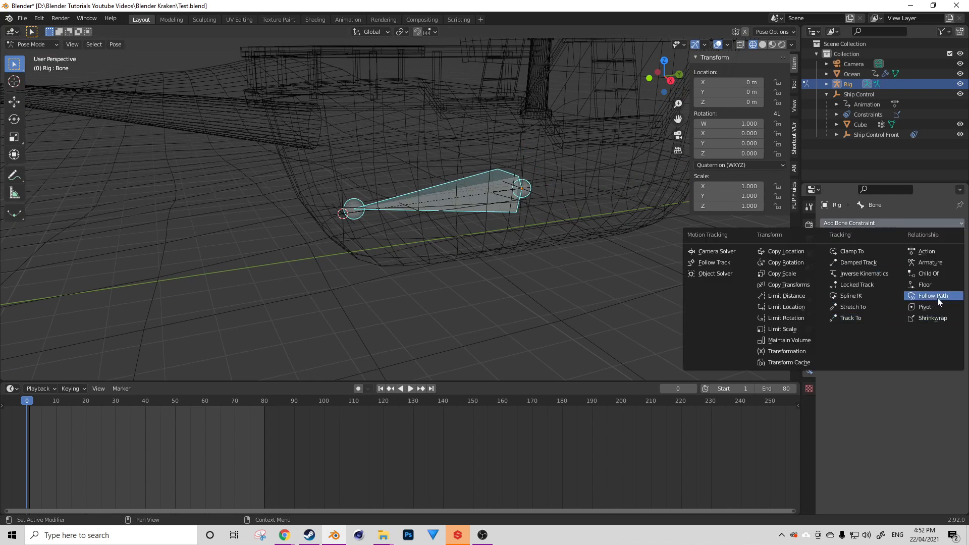
{"action": "mouse_move", "coordinate": [852, 318]}
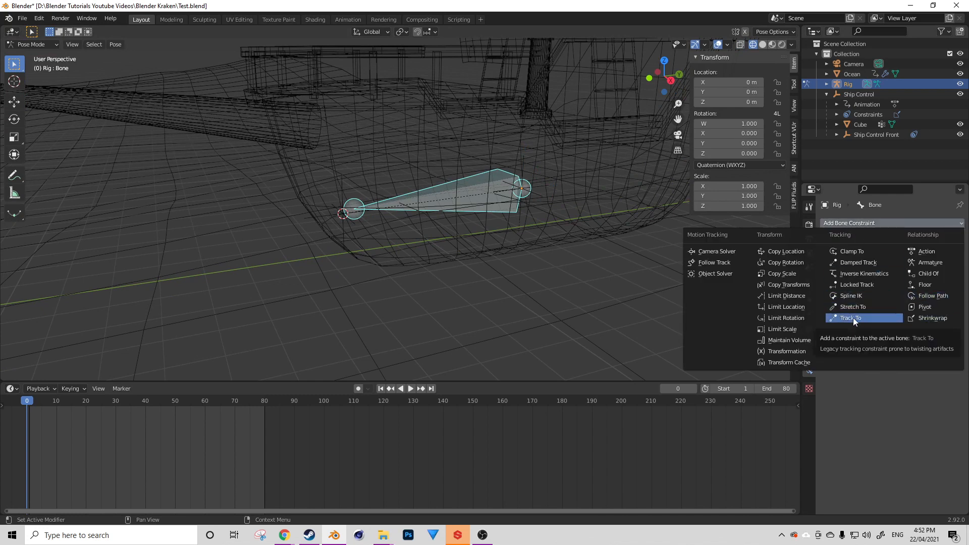
{"action": "left_click", "coordinate": [852, 307]}
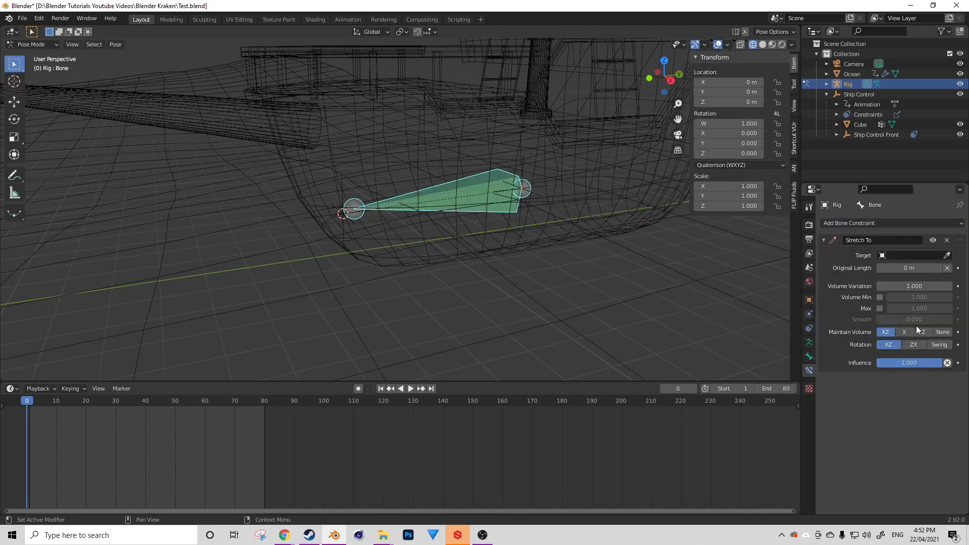
{"action": "left_click", "coordinate": [912, 254]}
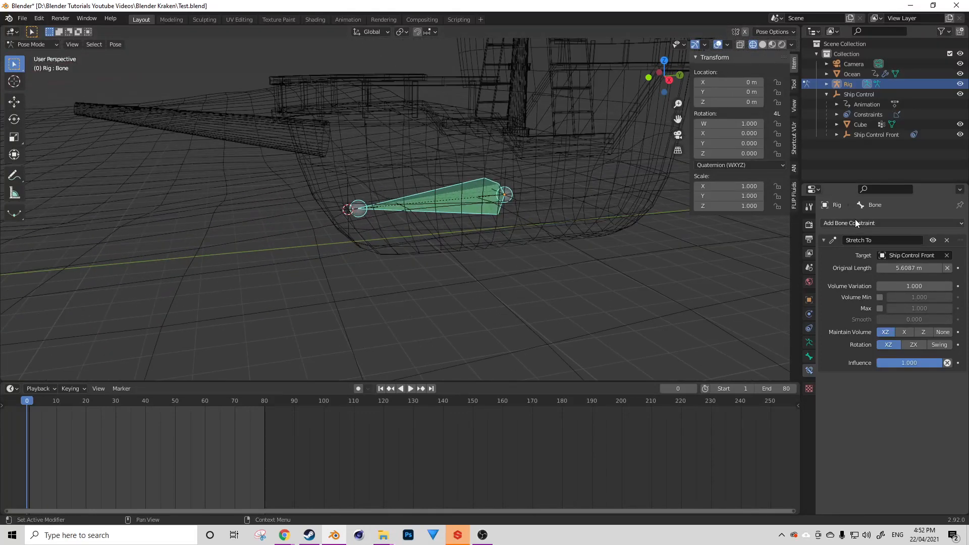
Add a Copy Location bone constraint targeting Ship Control, then select the ship object.
{"action": "left_click", "coordinate": [849, 223]}
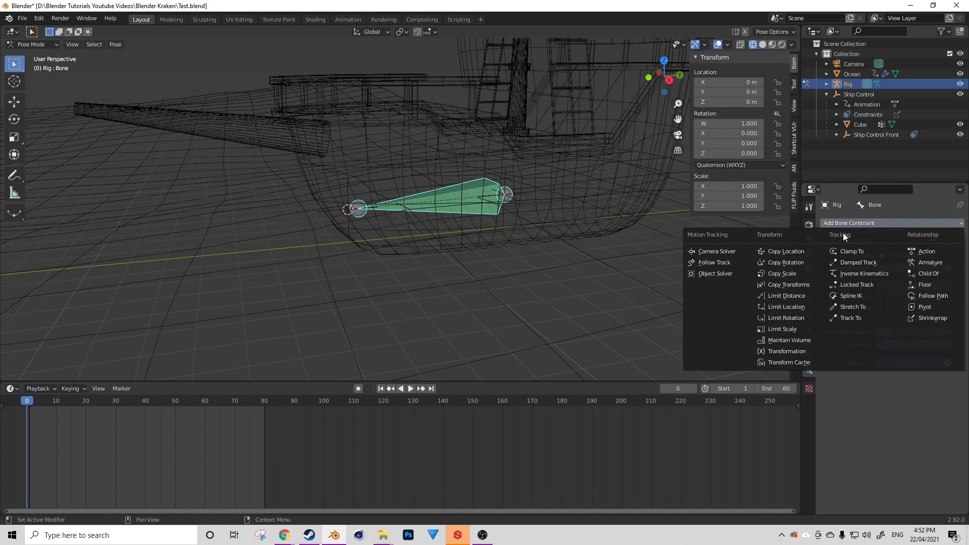
{"action": "mouse_move", "coordinate": [788, 251]}
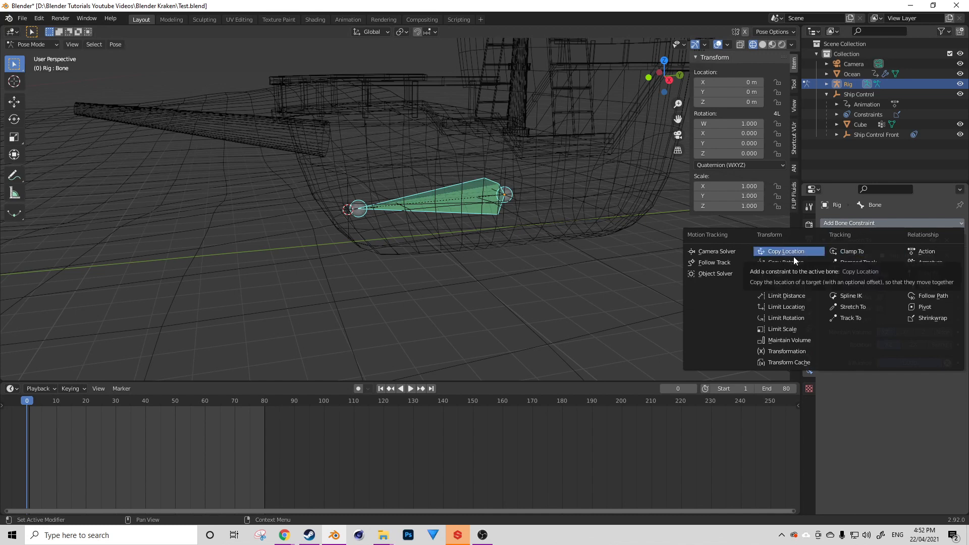
{"action": "left_click", "coordinate": [787, 252]}
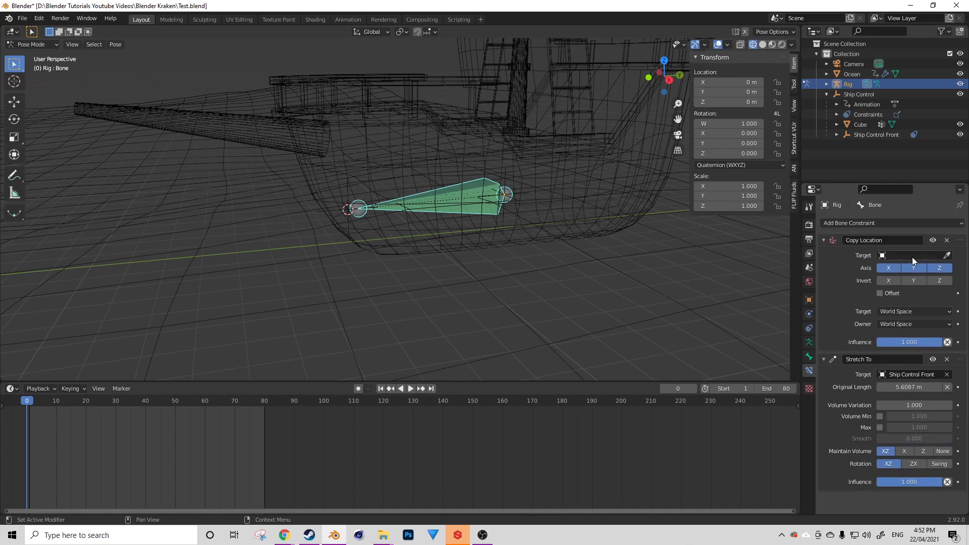
{"action": "left_click", "coordinate": [902, 255]}
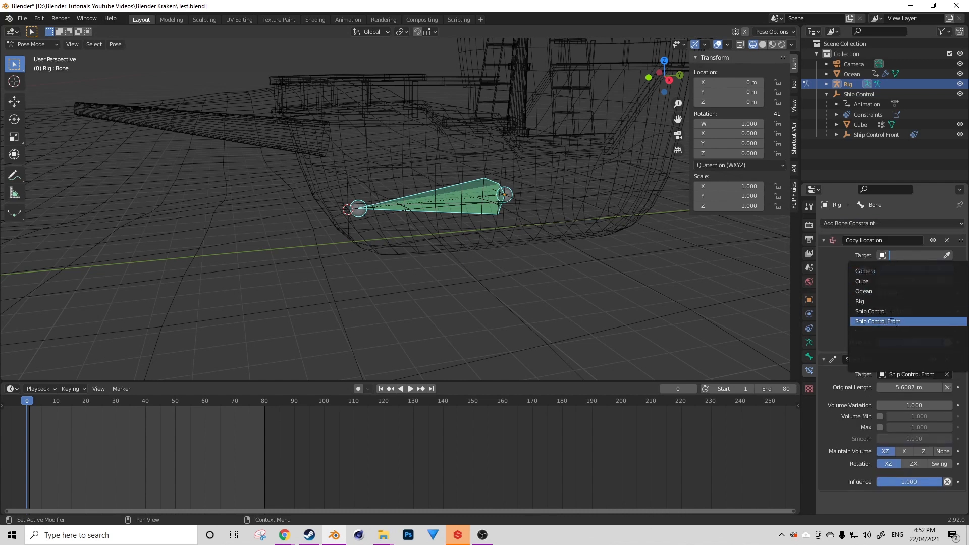
{"action": "left_click", "coordinate": [869, 311]}
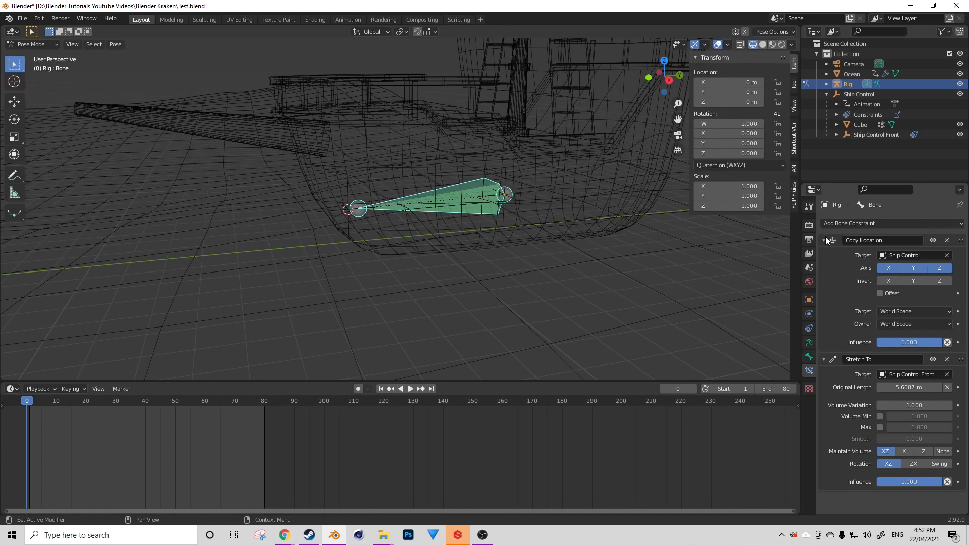
{"action": "left_click", "coordinate": [824, 240]}
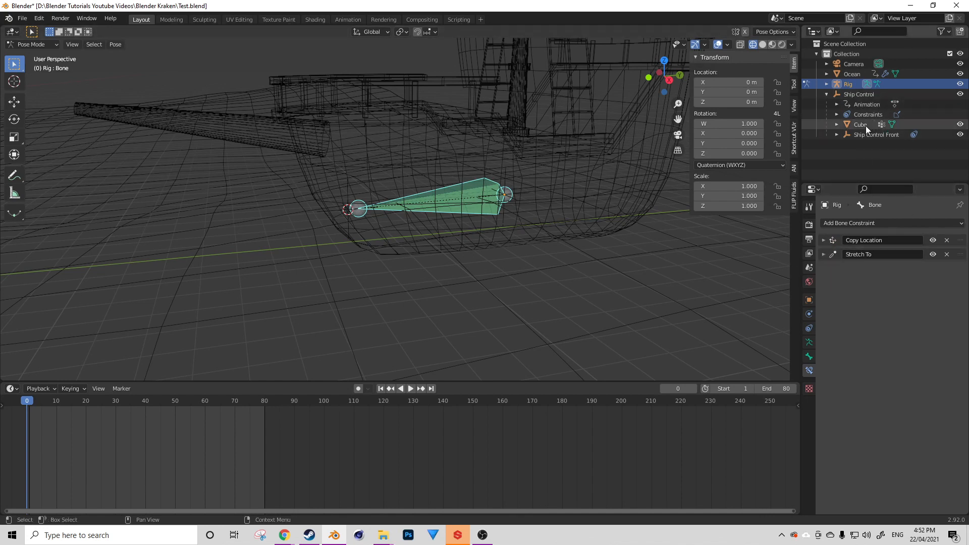
{"action": "left_click", "coordinate": [860, 124]}
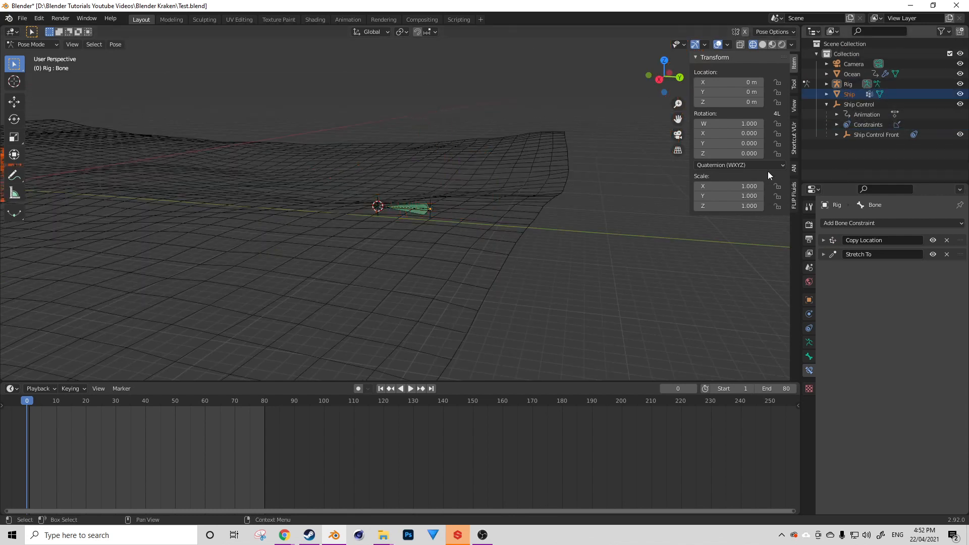
Unparent the Ship from Ship Control with Clear and Keep Transformation in Object Mode.
{"action": "left_click", "coordinate": [859, 124]}
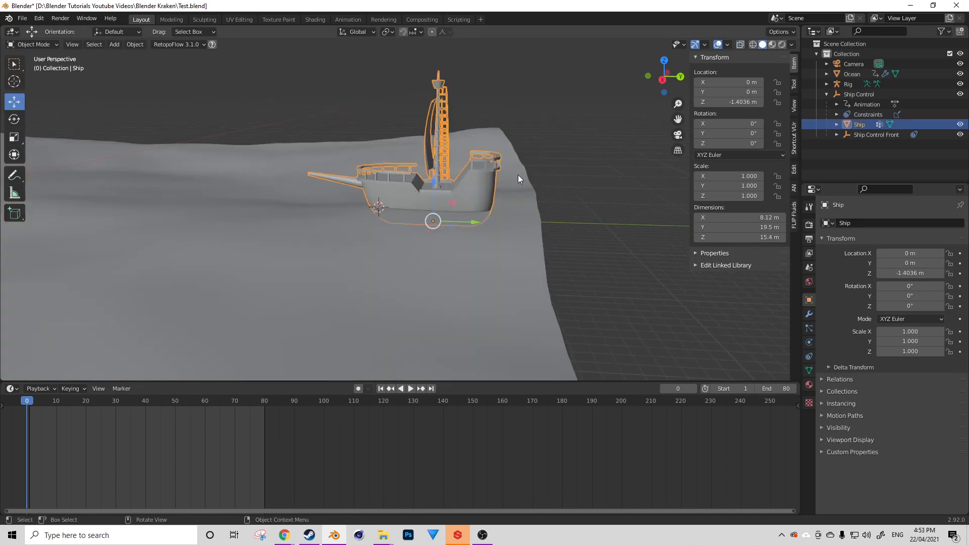
{"action": "key", "text": "alt+p"}
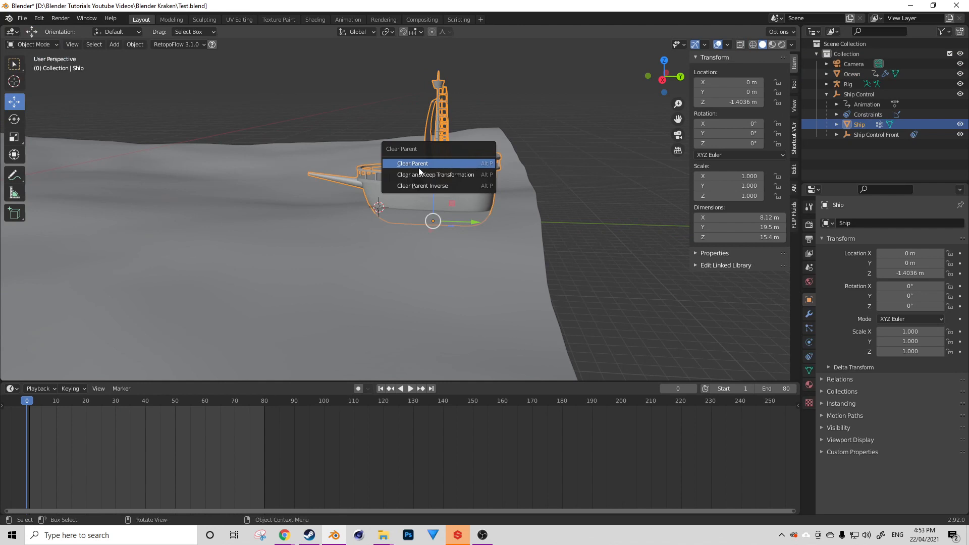
{"action": "left_click", "coordinate": [434, 175]}
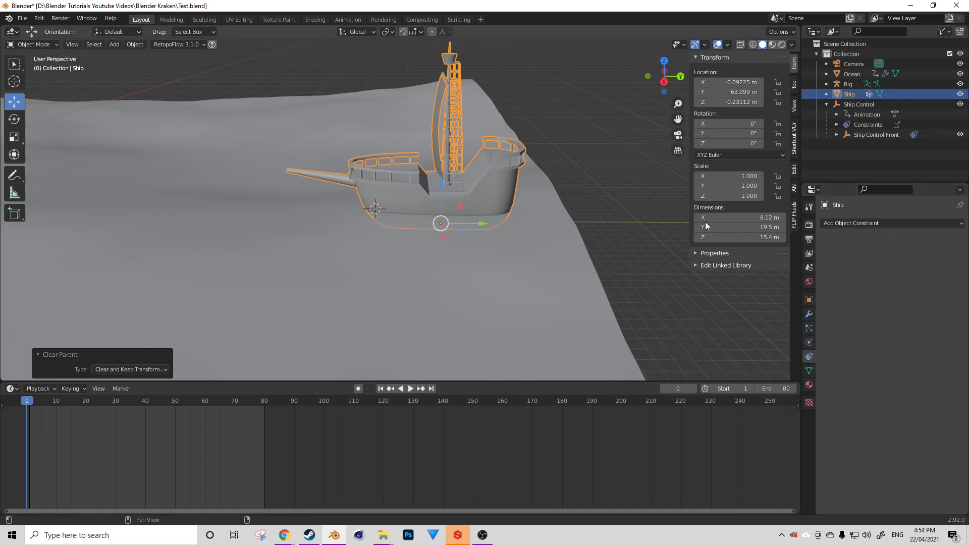
Add an Armature modifier to the Ship and rename its vertex group from Group to Control.
{"action": "left_click", "coordinate": [851, 222]}
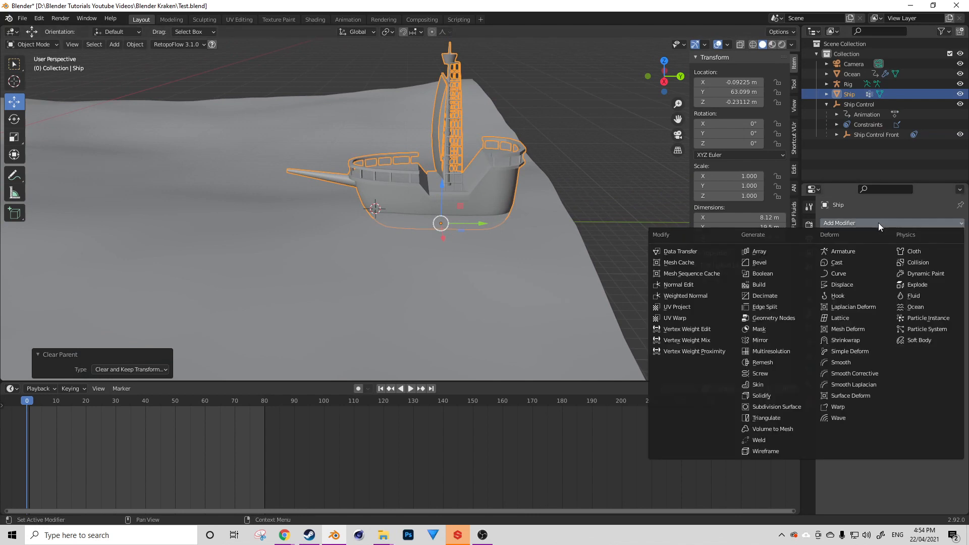
{"action": "left_click", "coordinate": [841, 251]}
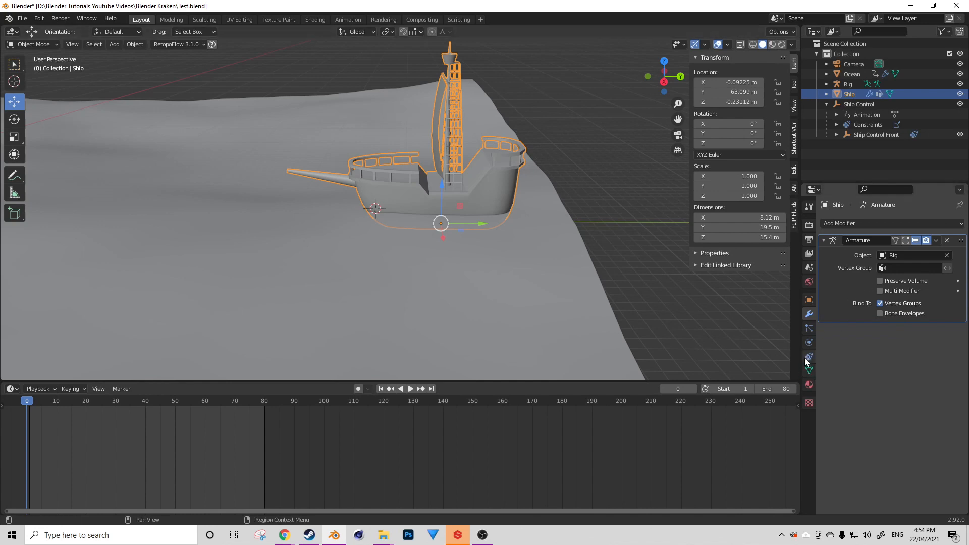
{"action": "left_click", "coordinate": [809, 370]}
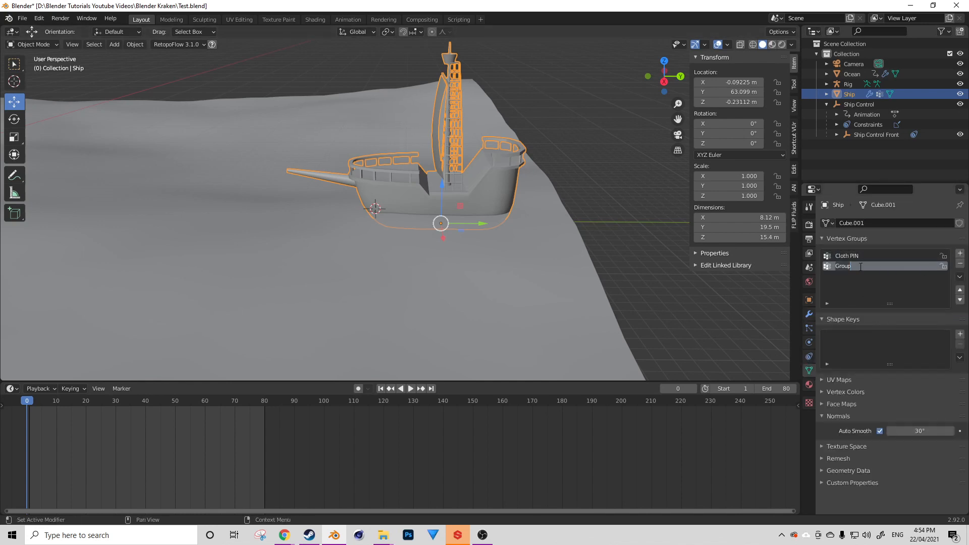
{"action": "type", "text": "Control"}
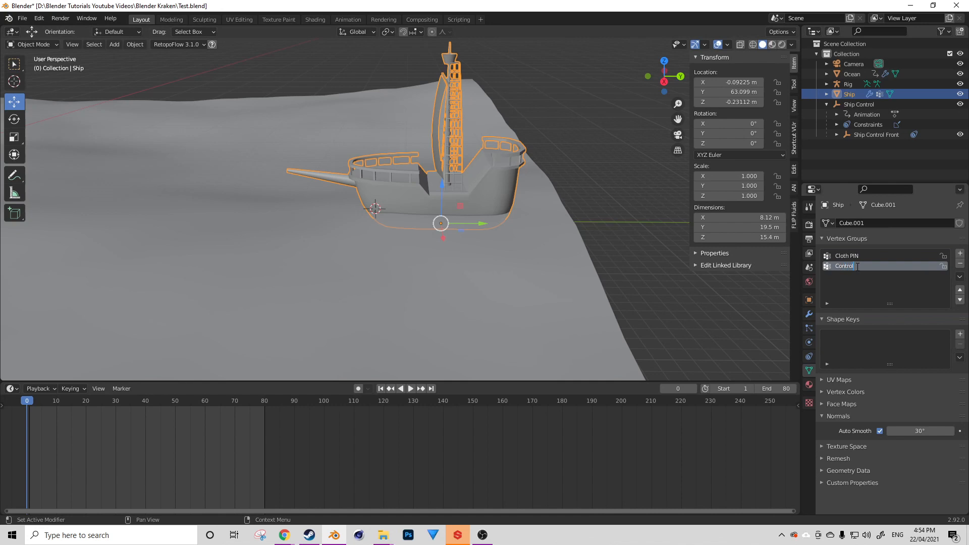
{"action": "key", "text": "Tab"}
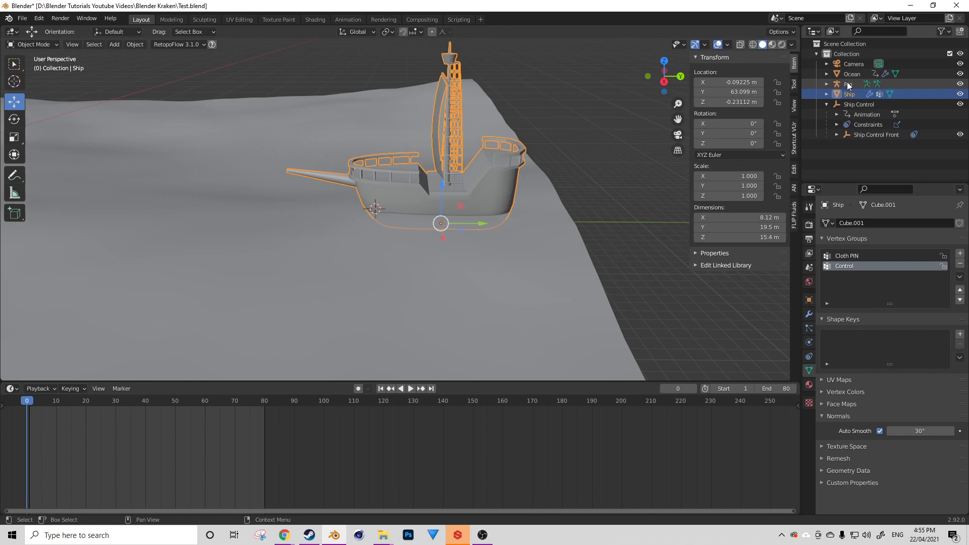
Rename the Rig's bone to Control to match the vertex group, then reselect the Ship.
{"action": "left_click", "coordinate": [848, 84]}
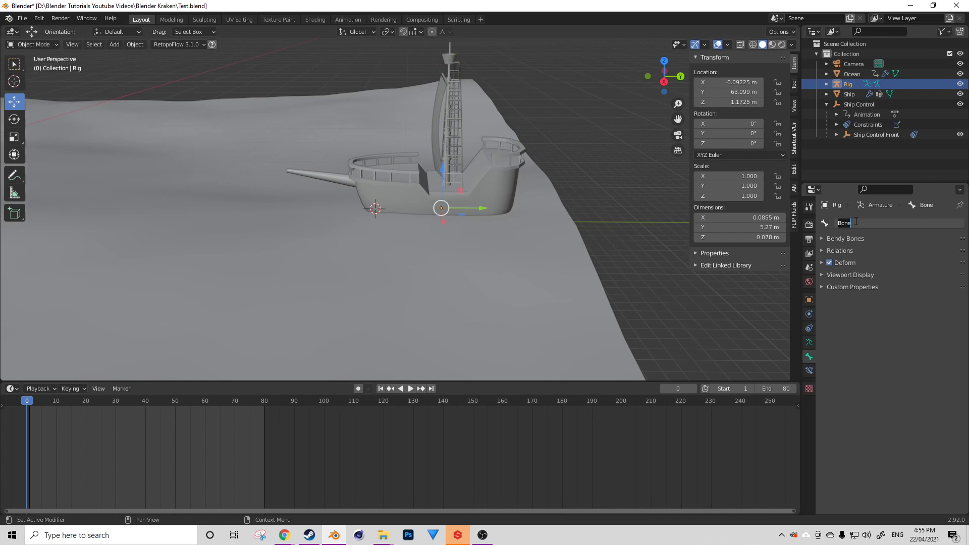
{"action": "type", "text": "Control"}
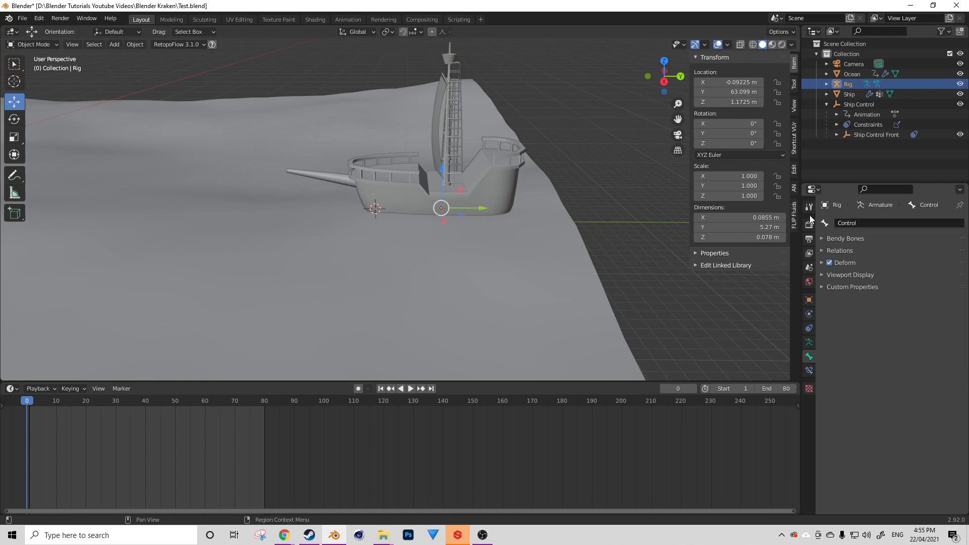
{"action": "left_click", "coordinate": [411, 388]}
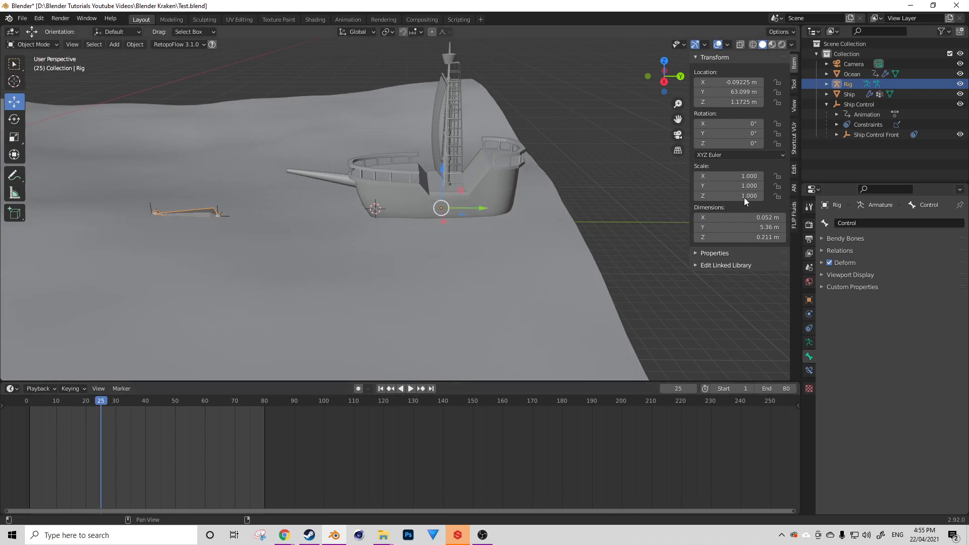
{"action": "left_click", "coordinate": [849, 94]}
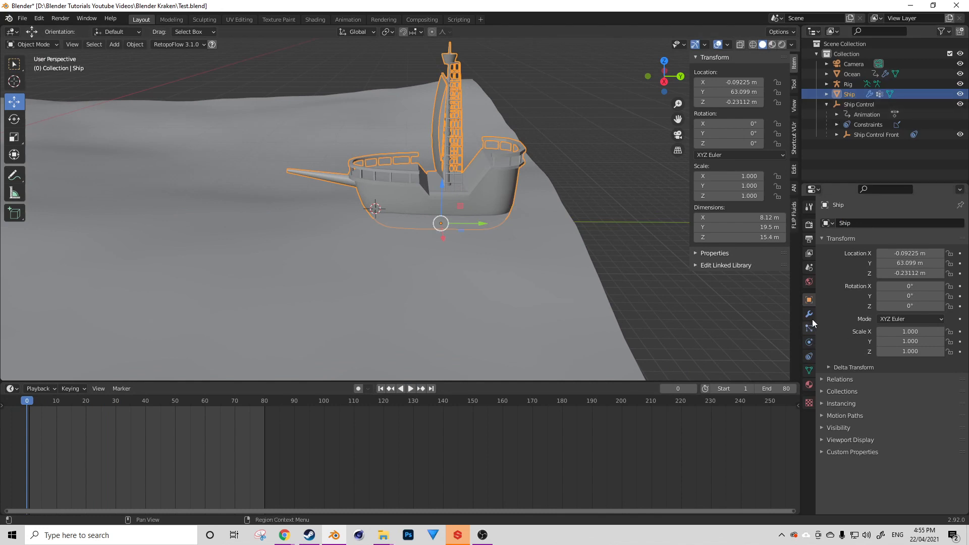
Set the Ship's Armature modifier Vertex Group field to Control.
{"action": "left_click", "coordinate": [808, 315]}
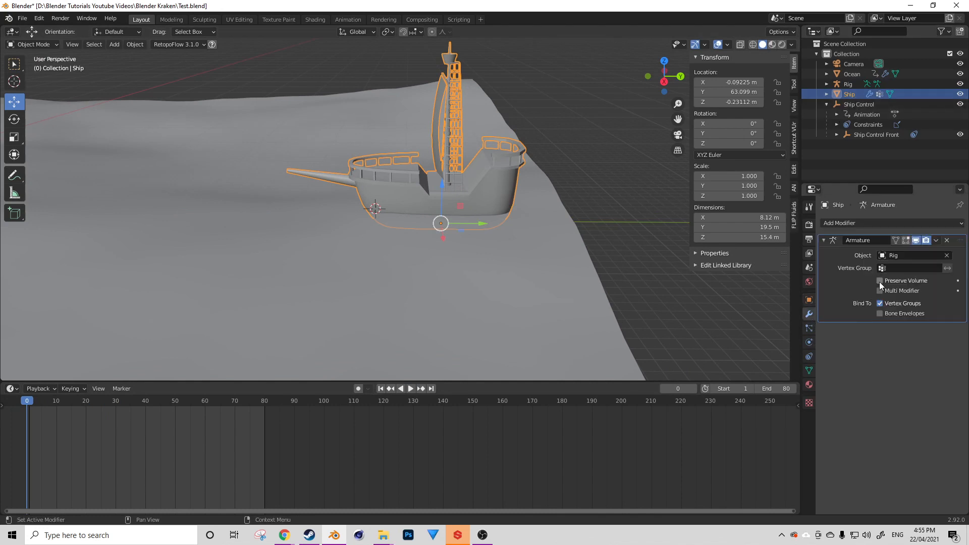
{"action": "left_click", "coordinate": [908, 267]}
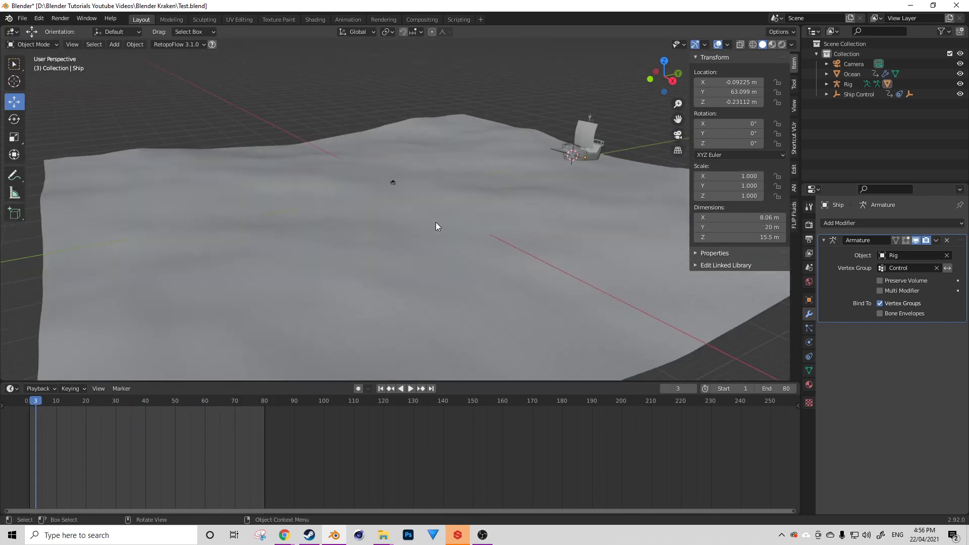
Play the animation through to frame 79 and save Test.blend.
{"action": "left_click", "coordinate": [409, 388]}
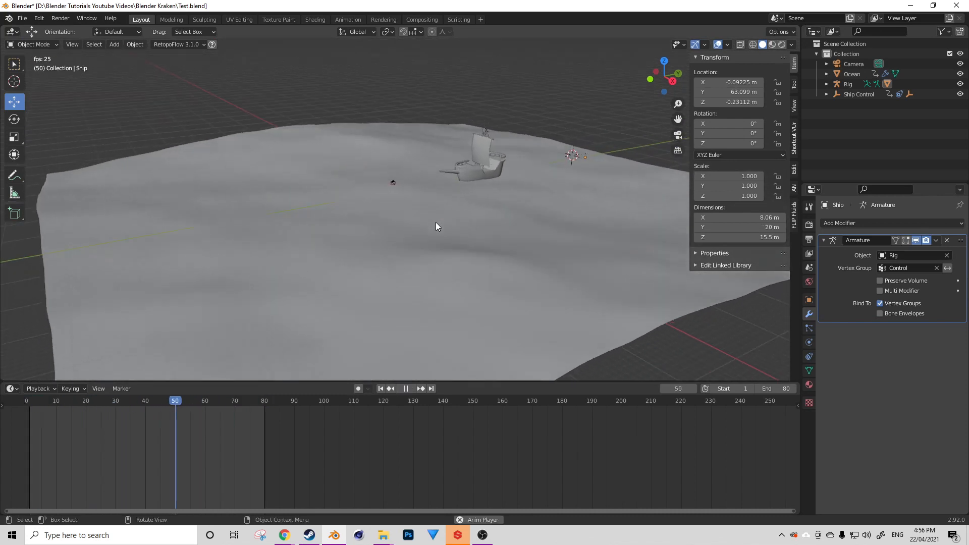
{"action": "left_click", "coordinate": [406, 387]}
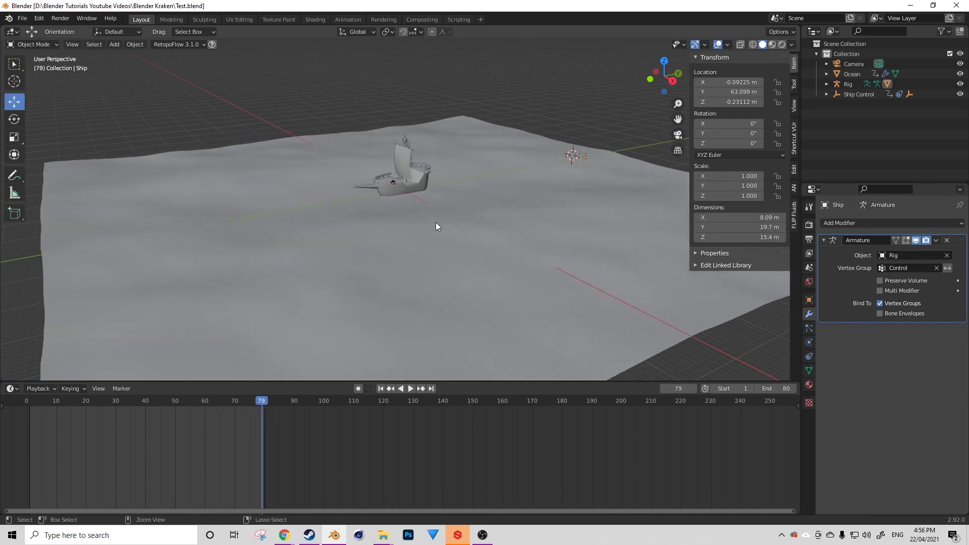
{"action": "key", "text": "ctrl+s"}
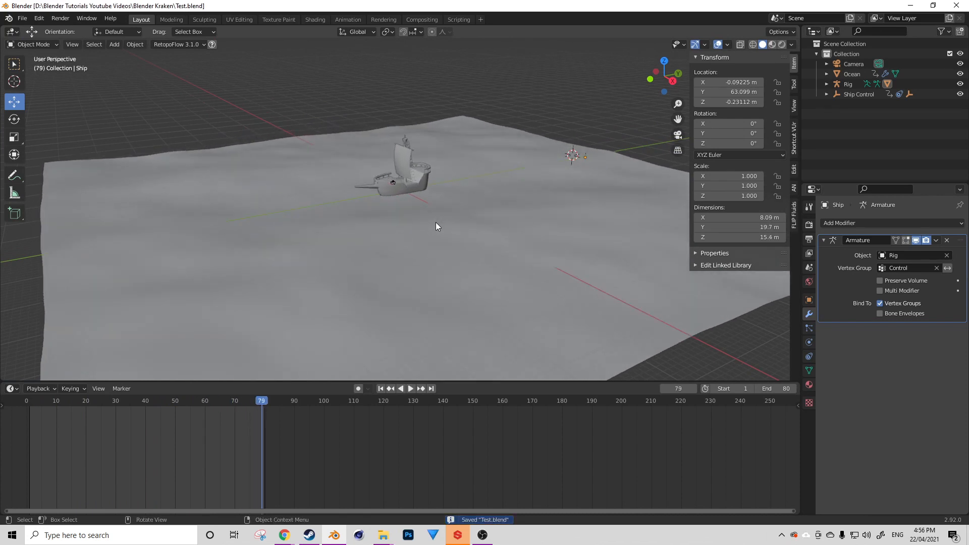